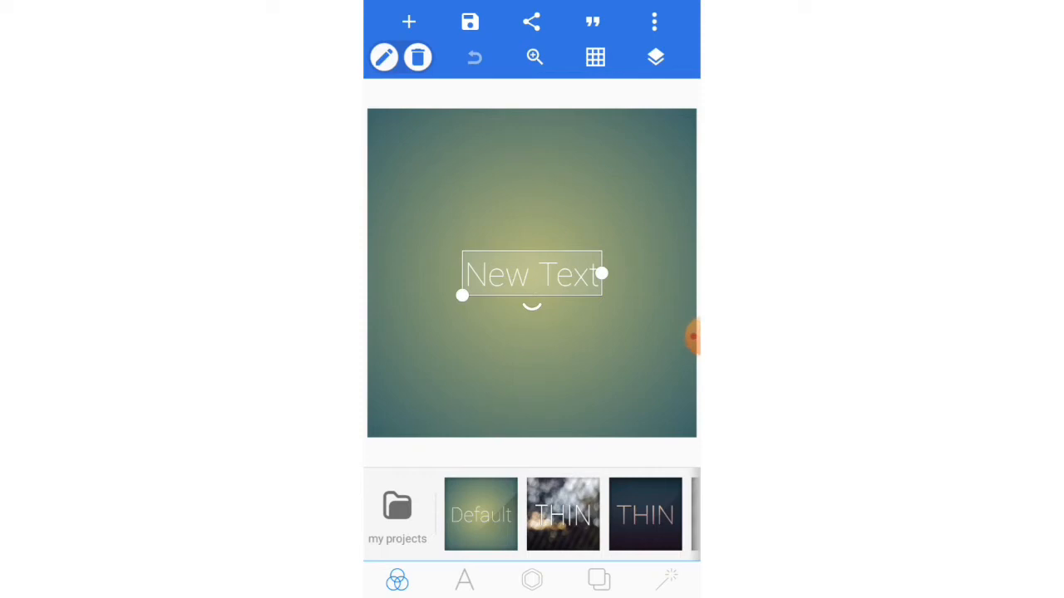
# Resize the canvas to the YouTube thumbnail preset, 1280 by 720 at 16:9
pyautogui.click(654, 22)
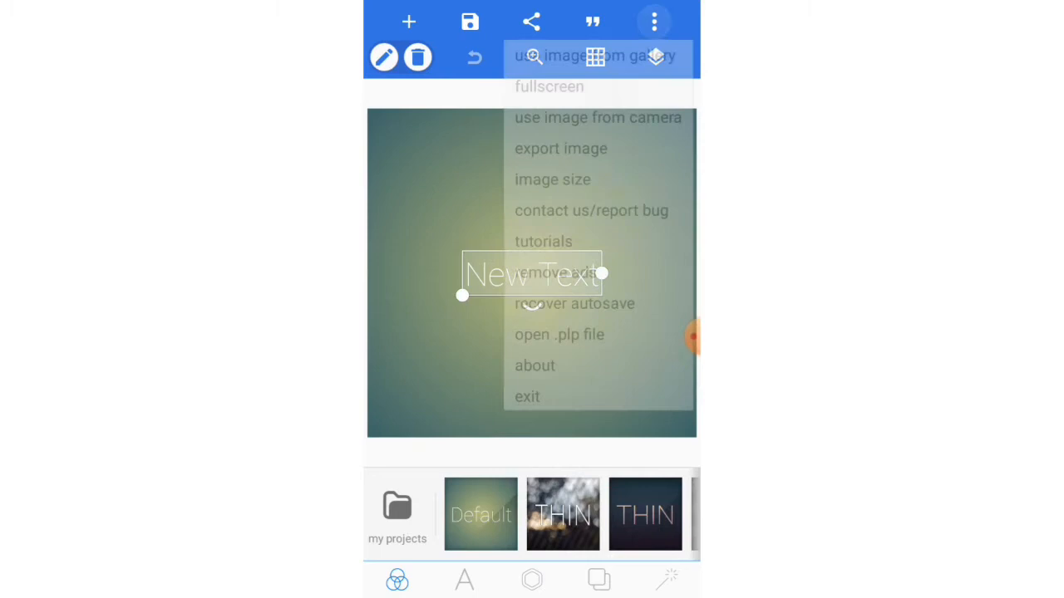
pyautogui.click(552, 178)
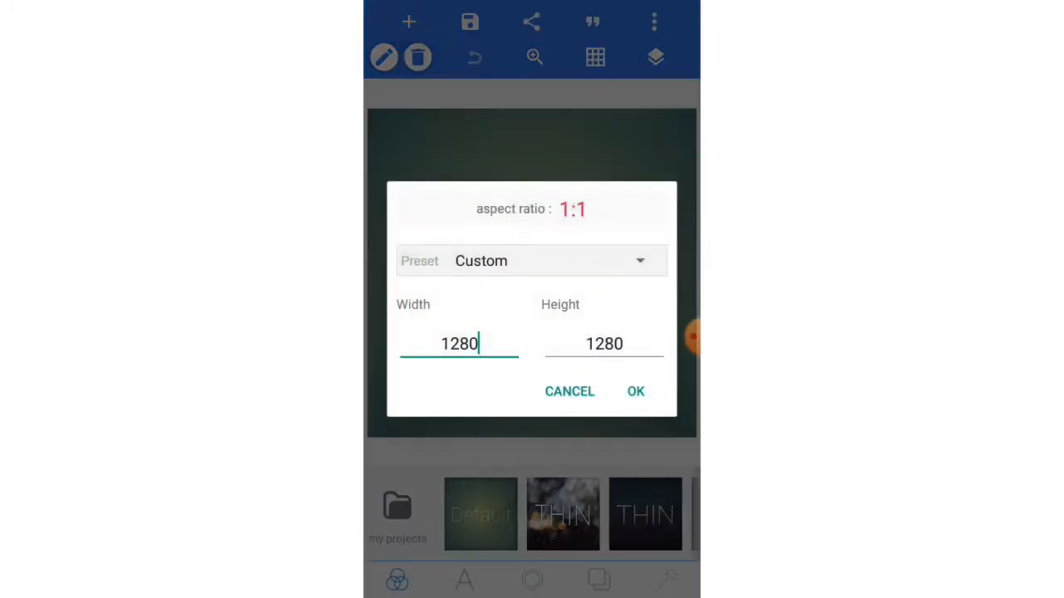
pyautogui.click(532, 260)
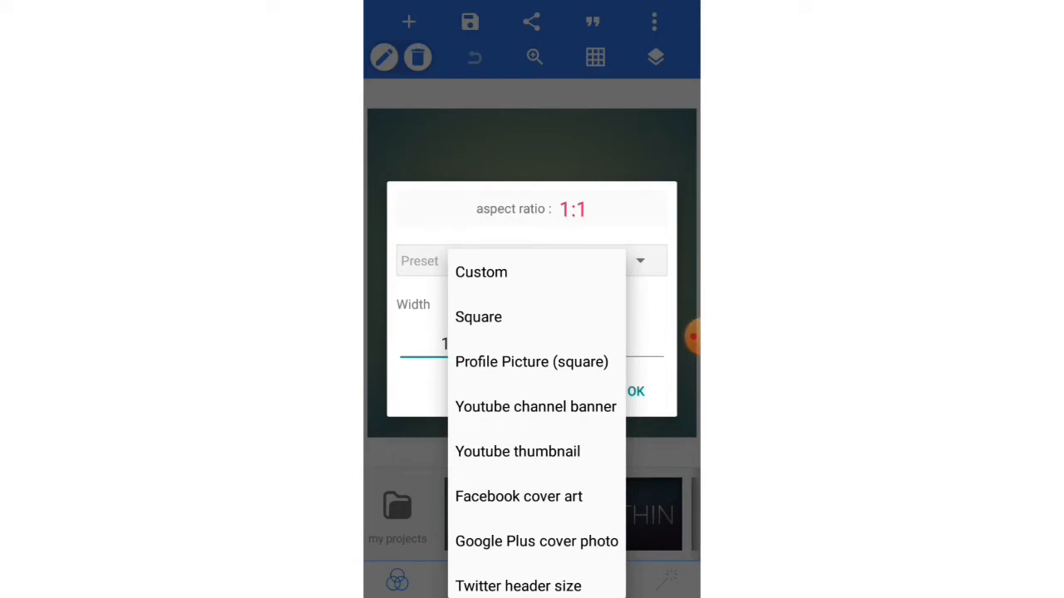
pyautogui.click(517, 451)
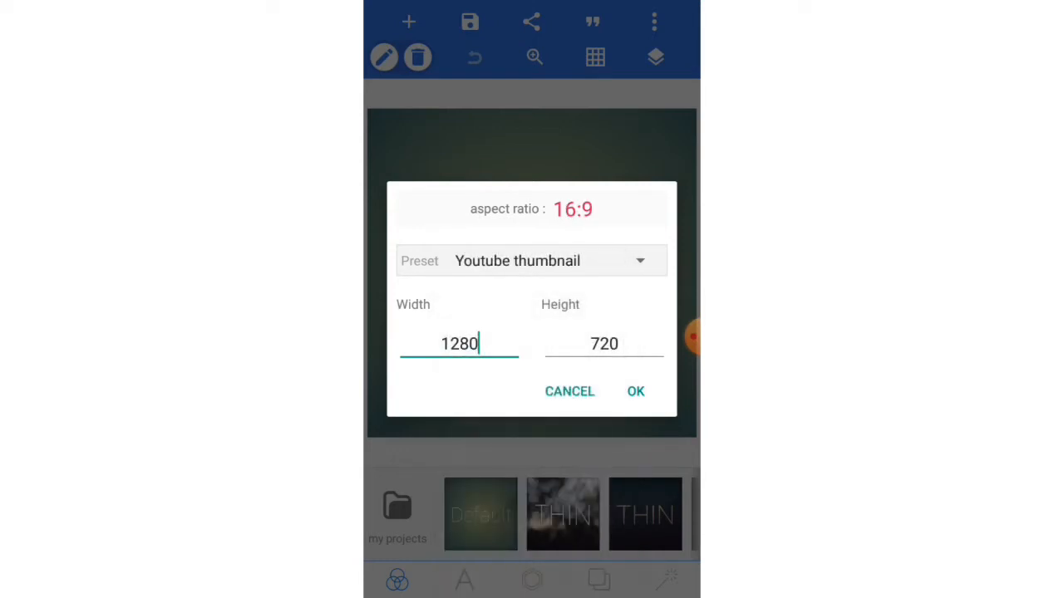
pyautogui.click(635, 392)
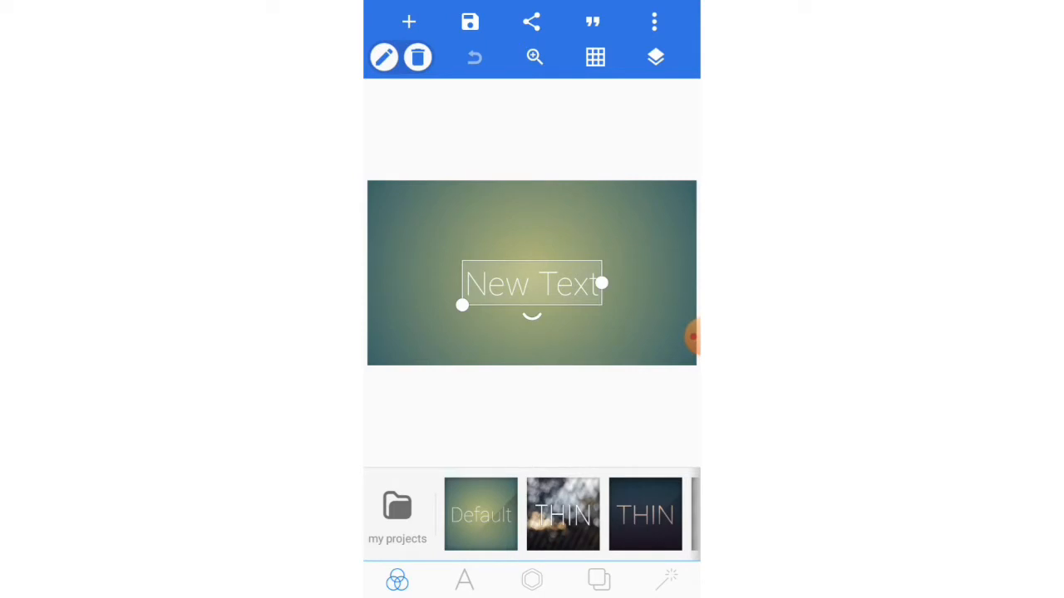
# Replace the placeholder 'New Text' with a single W
pyautogui.click(463, 580)
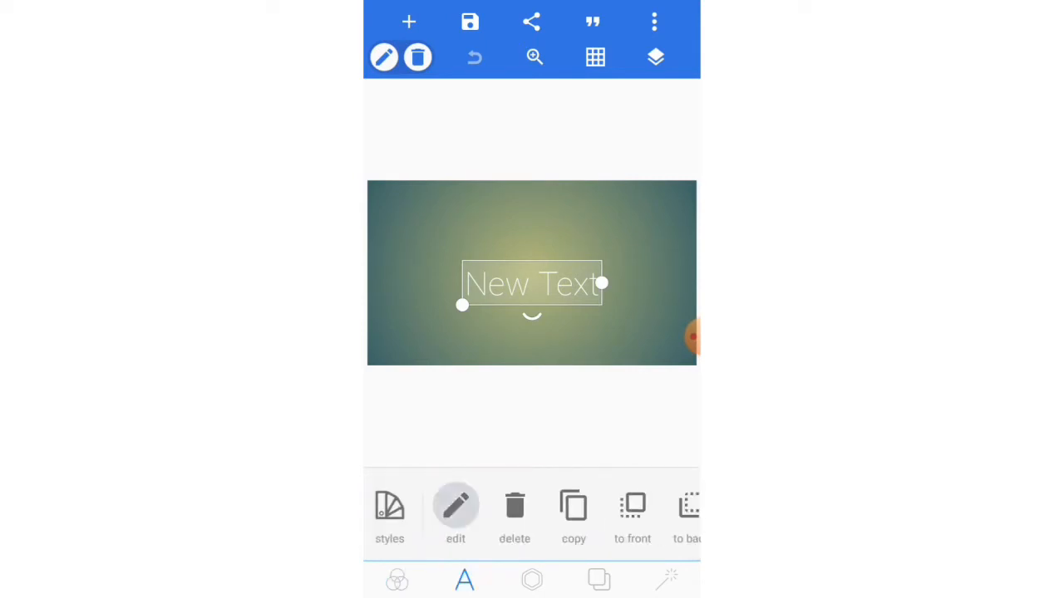
pyautogui.click(456, 506)
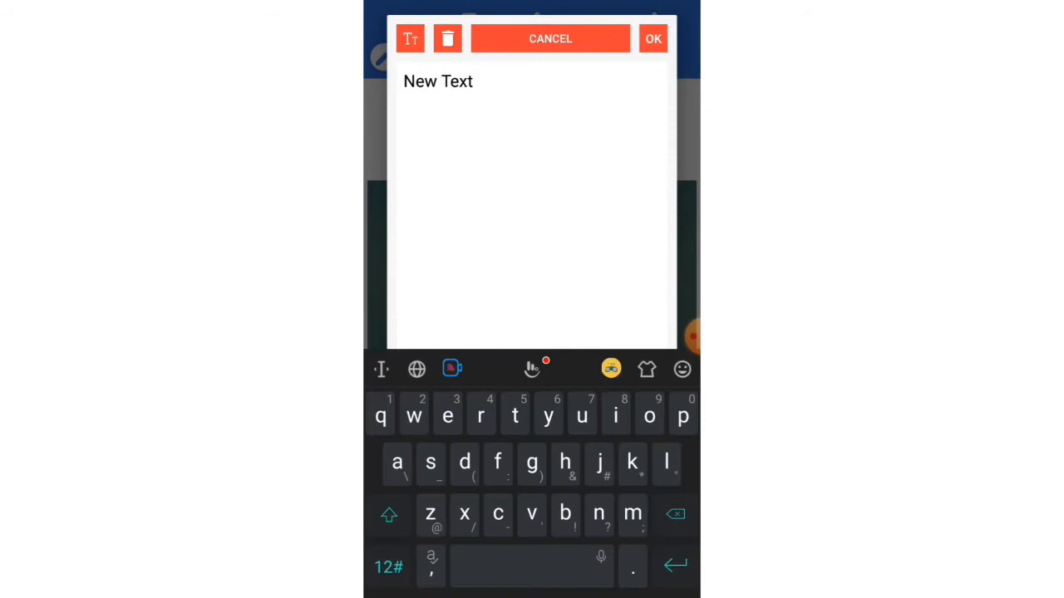
pyautogui.click(447, 39)
pyautogui.write('W')
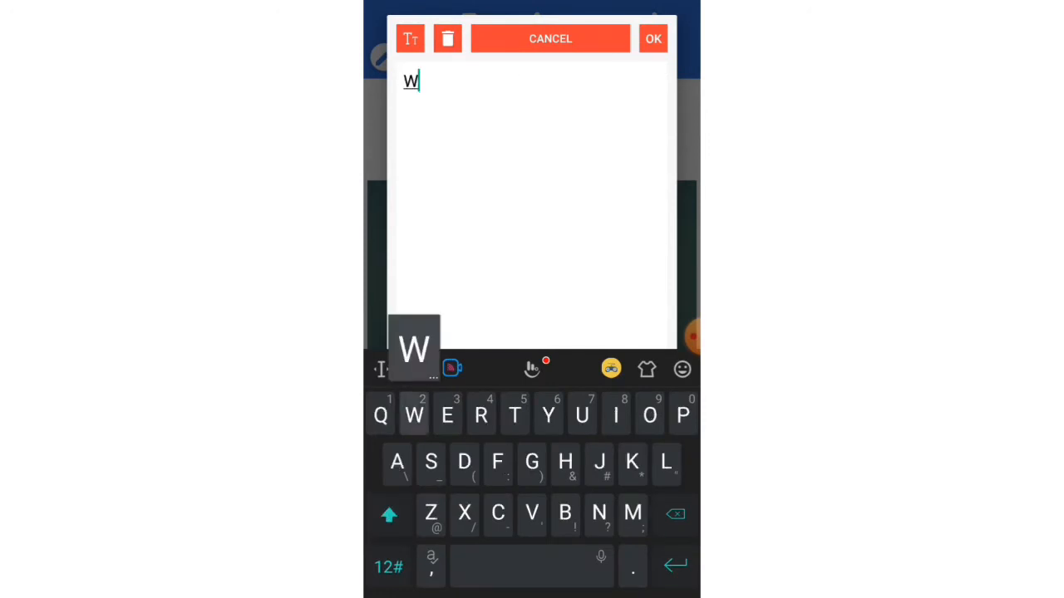
pyautogui.click(654, 38)
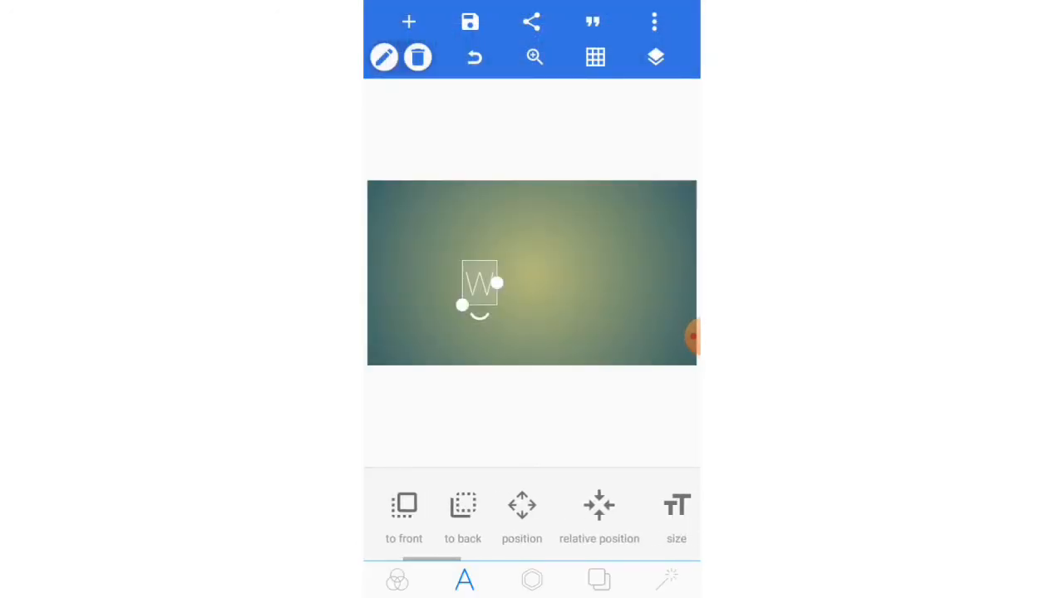
# Enlarge the W to size 242 and centre it on the canvas
pyautogui.click(676, 515)
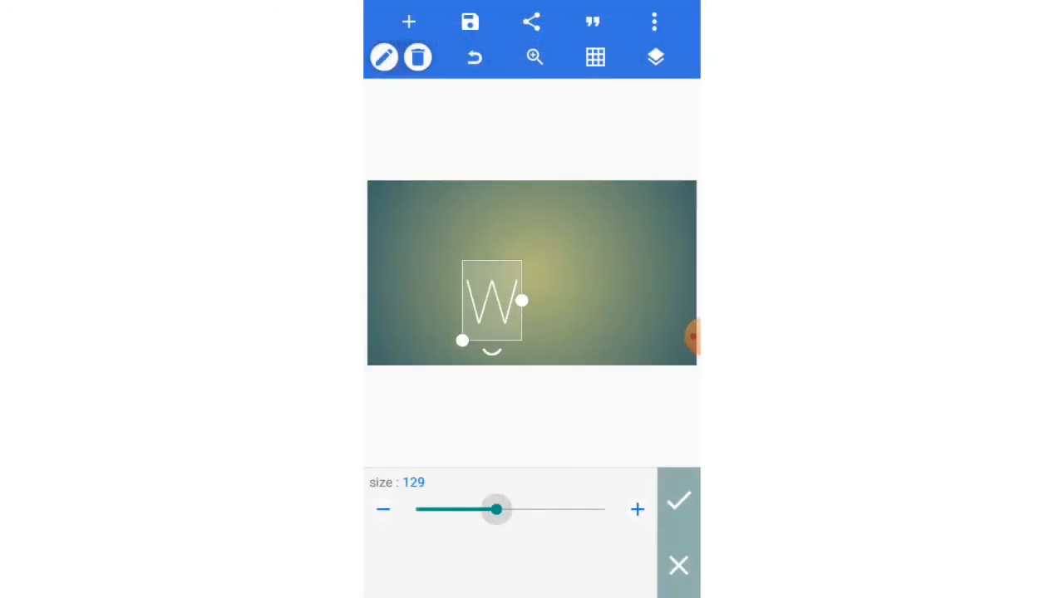
pyautogui.moveTo(494, 510); pyautogui.dragTo(567, 510)
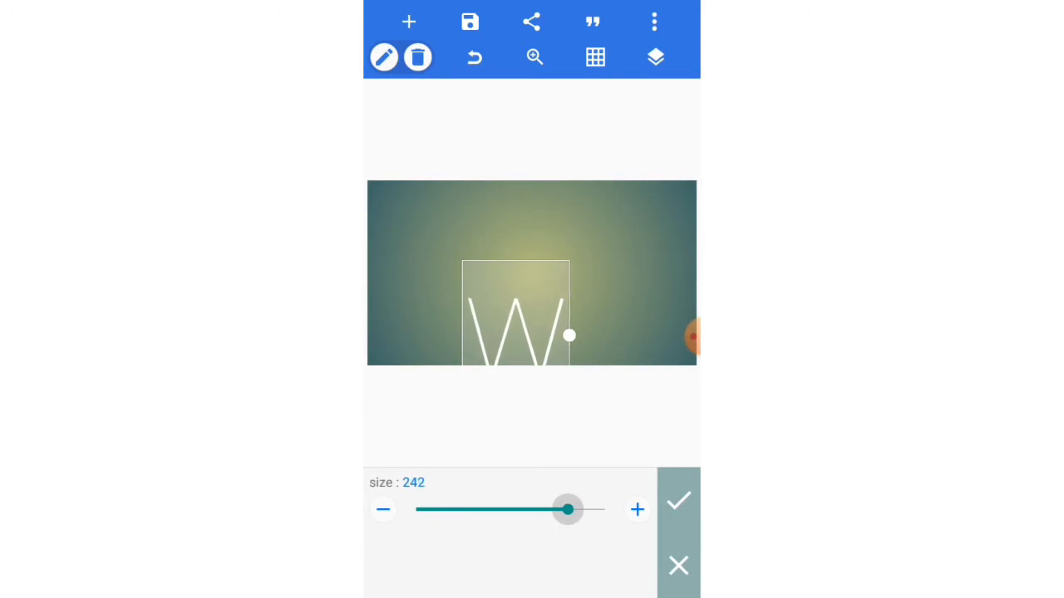
pyautogui.click(678, 500)
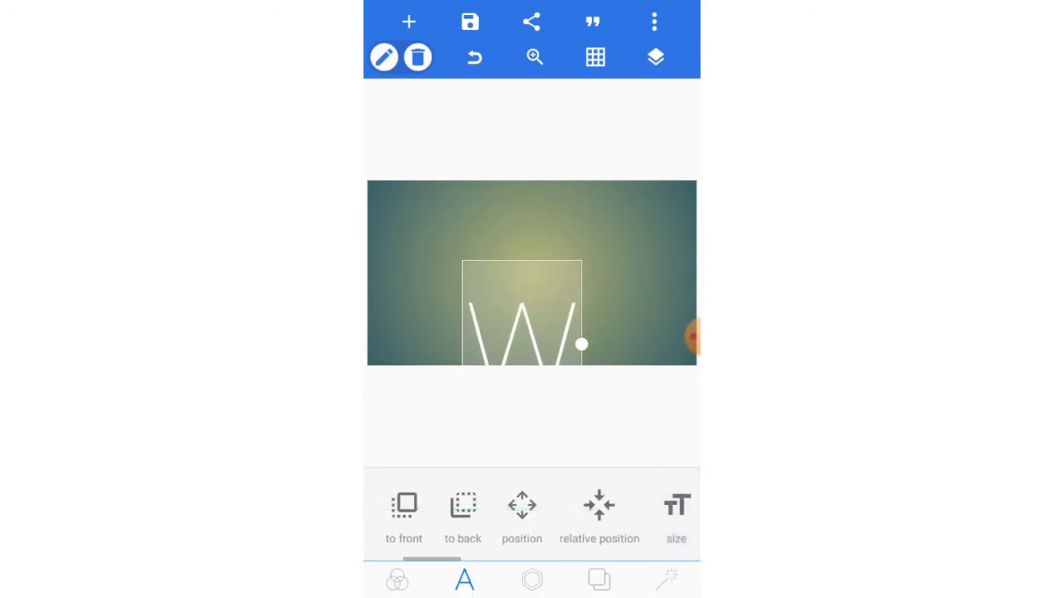
pyautogui.click(522, 516)
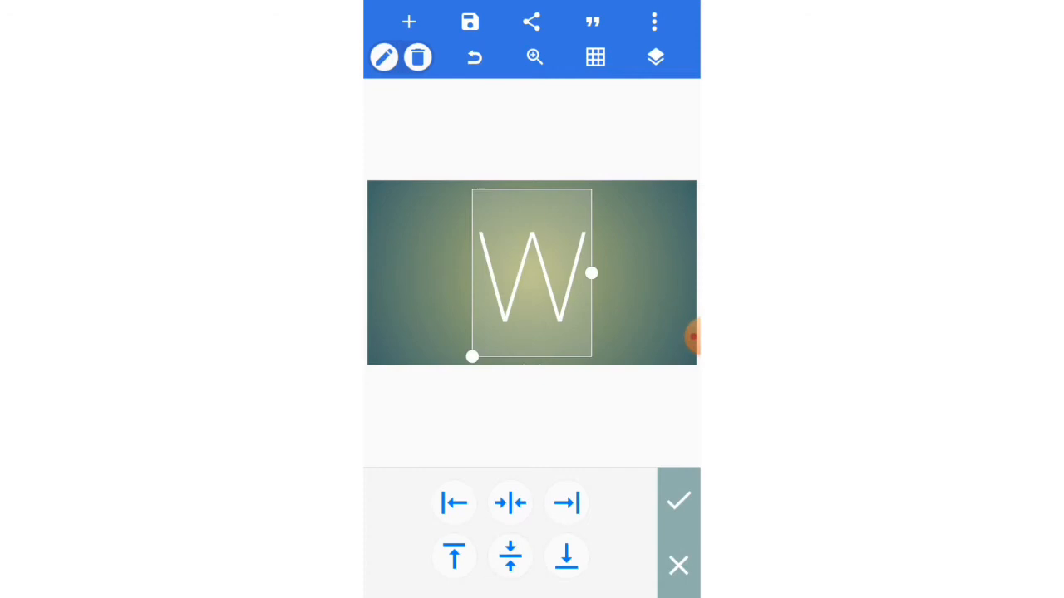
pyautogui.click(678, 500)
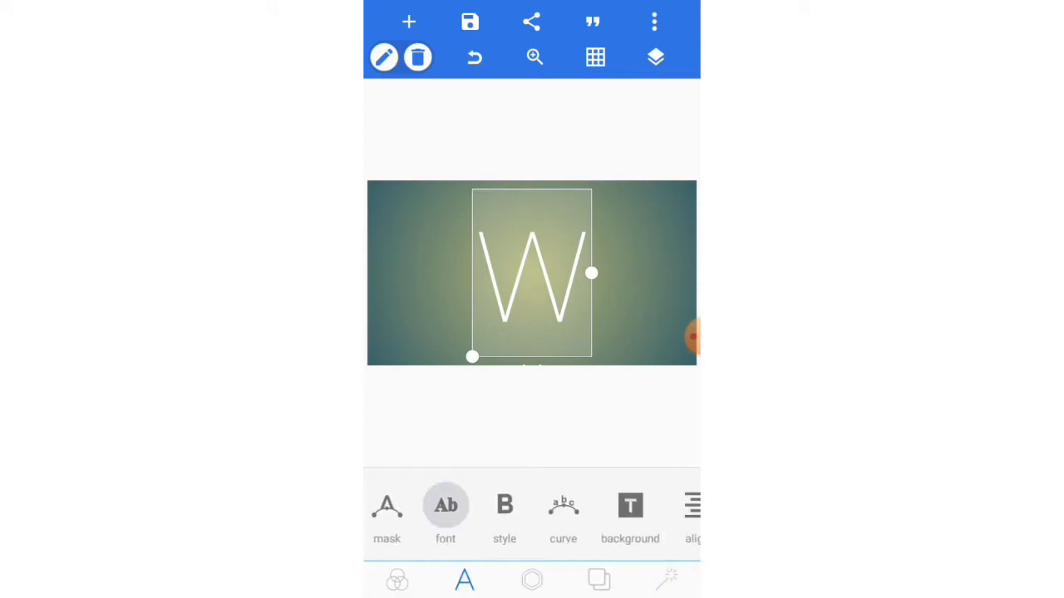
# Apply the imported bitcoin symbol font (searched 'bi' in MY FONTS) to the W and recentre the coin
pyautogui.click(445, 515)
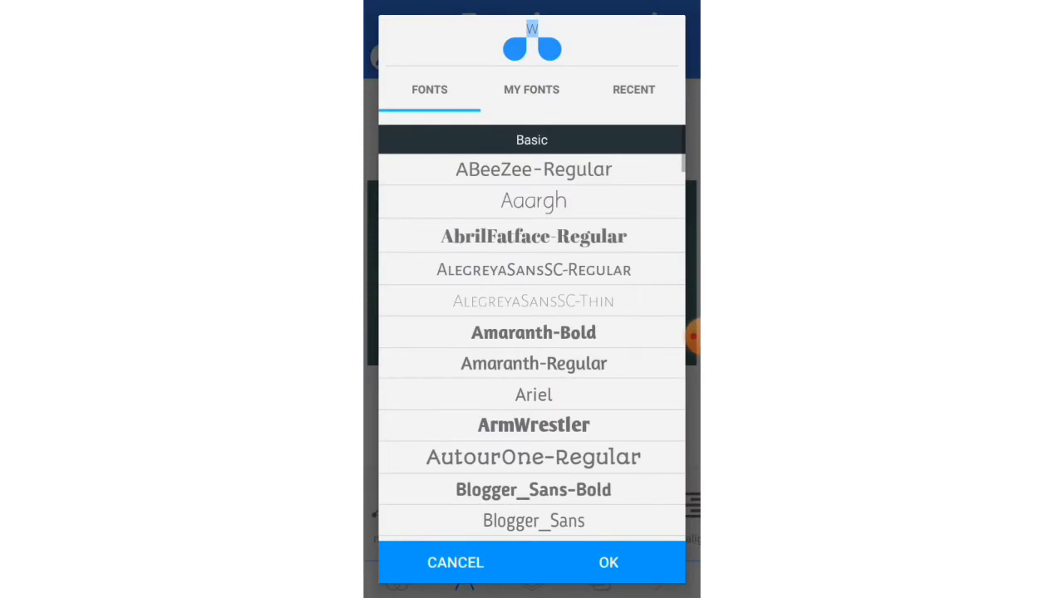
pyautogui.click(531, 89)
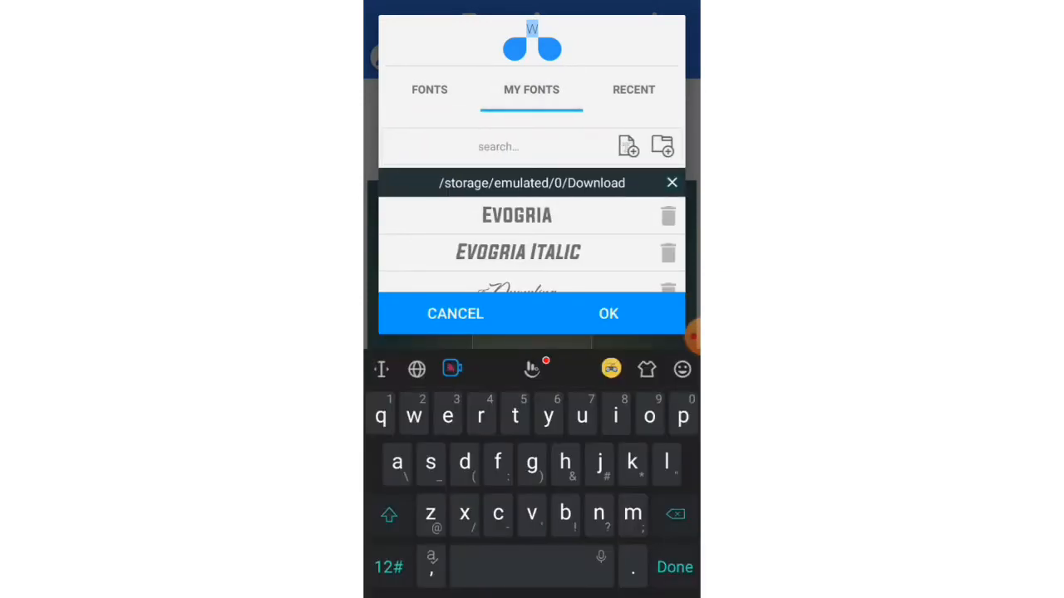
pyautogui.write('bi')
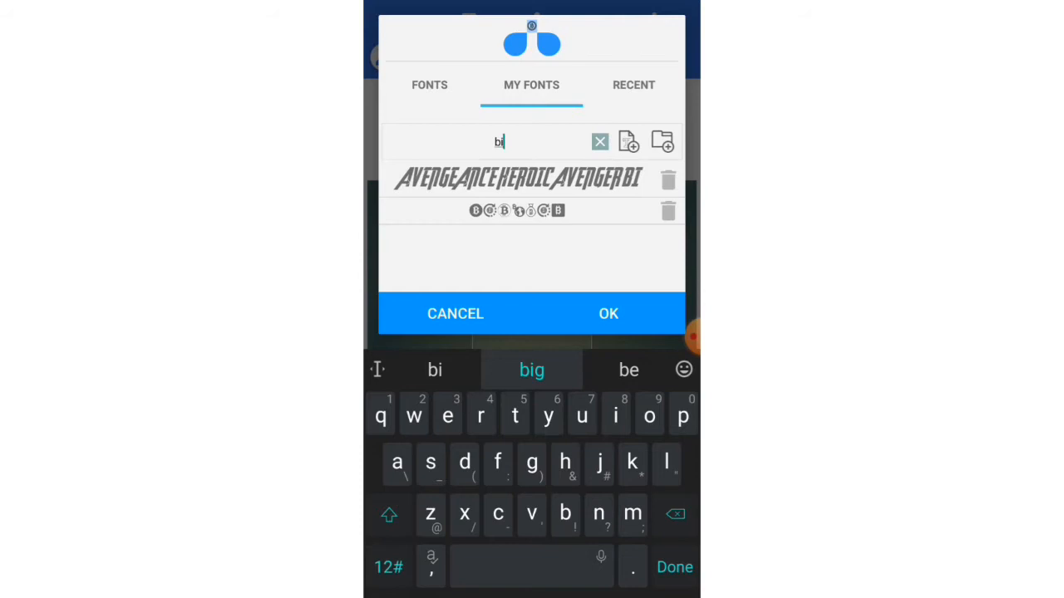
pyautogui.click(607, 313)
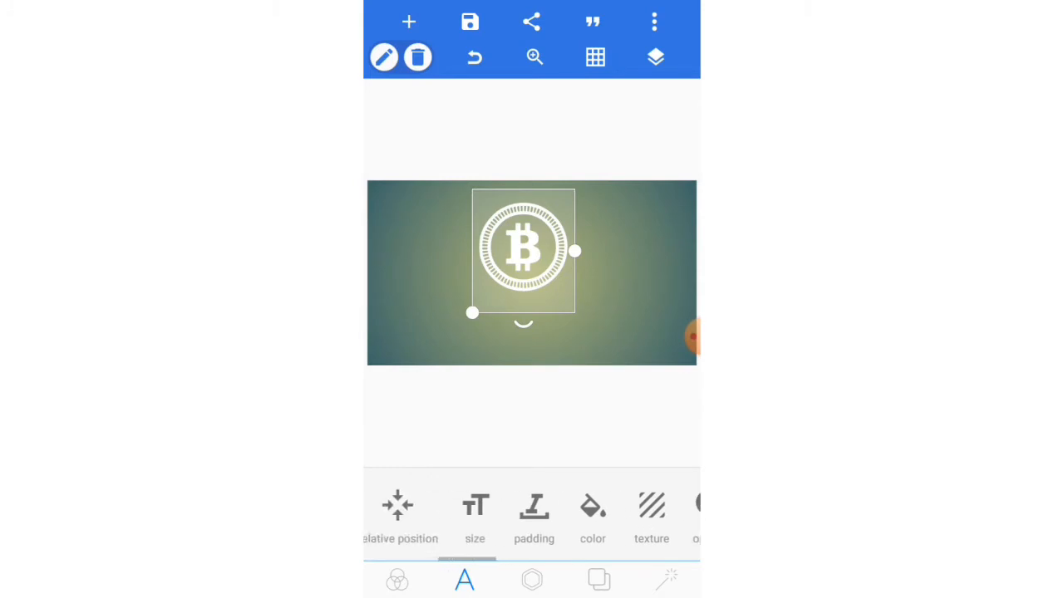
pyautogui.click(399, 505)
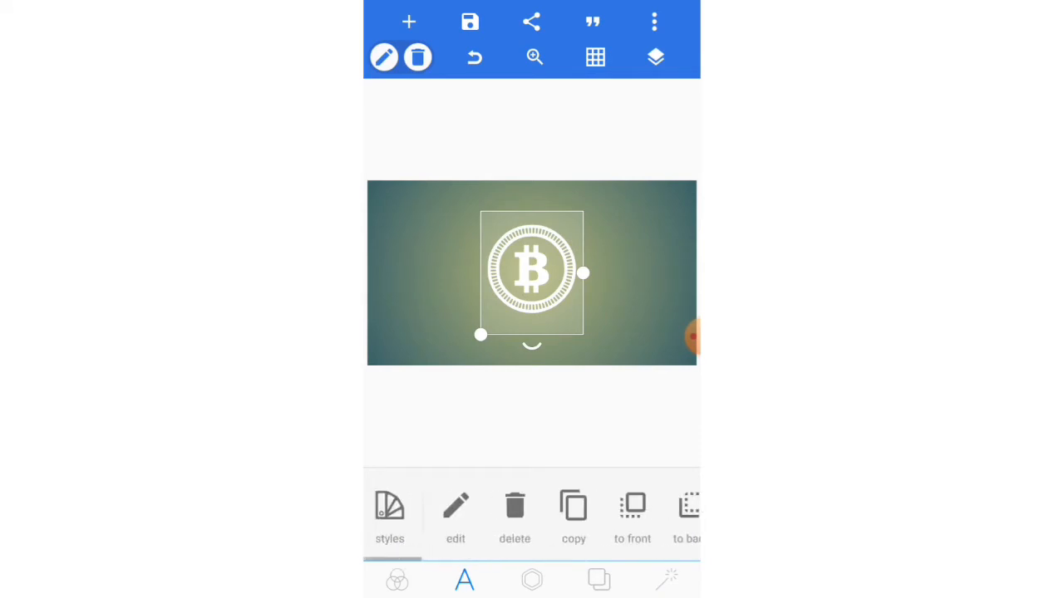
# Add a second text object reading BITCOIN and drag it below the coin symbol
pyautogui.click(465, 579)
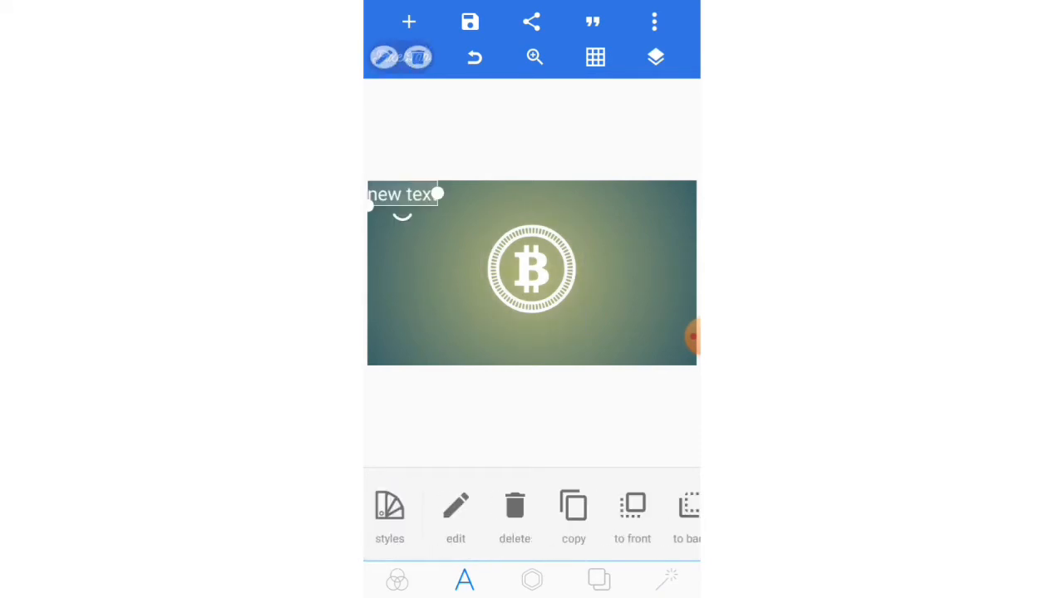
pyautogui.click(456, 515)
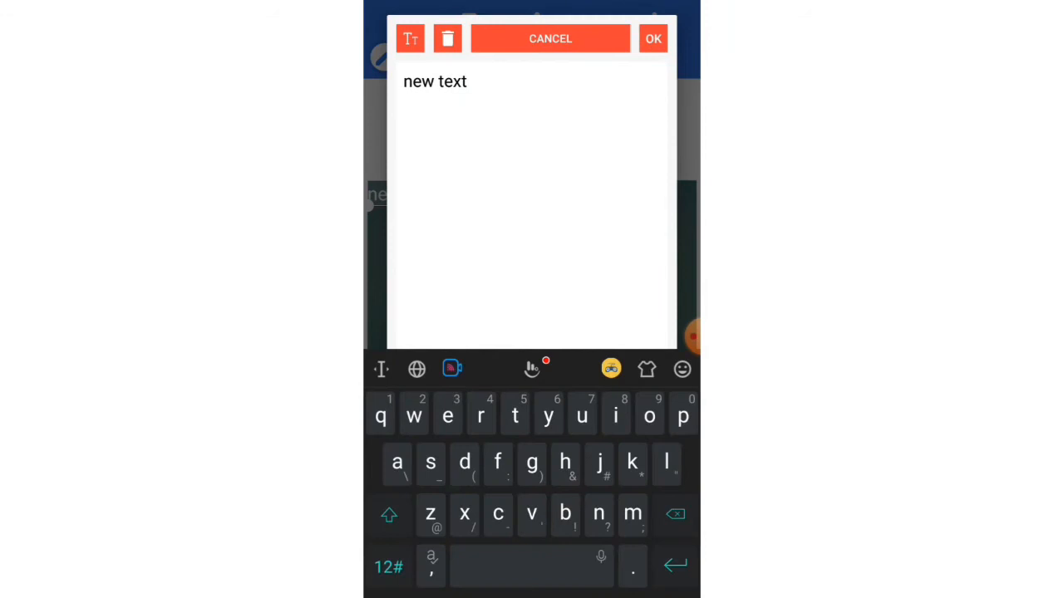
pyautogui.click(447, 38)
pyautogui.write('BITCOIN')
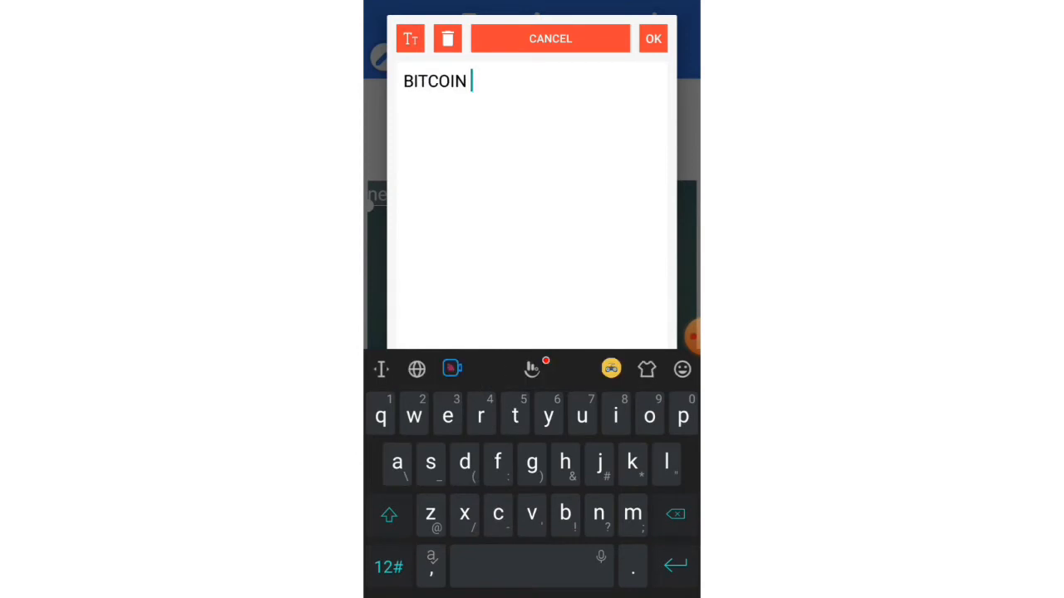
pyautogui.click(653, 38)
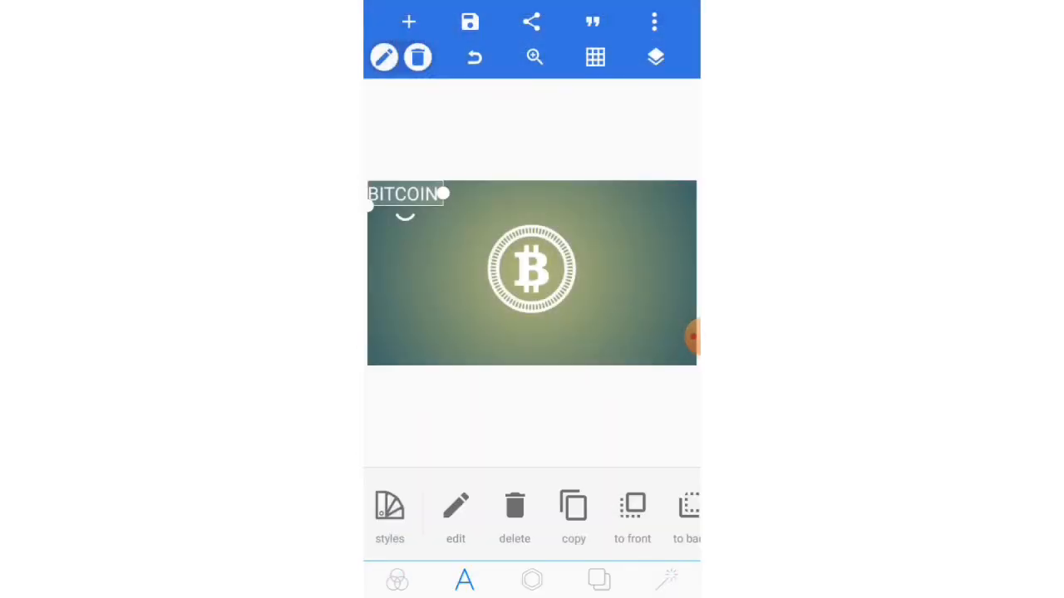
pyautogui.moveTo(405, 193); pyautogui.dragTo(536, 332)
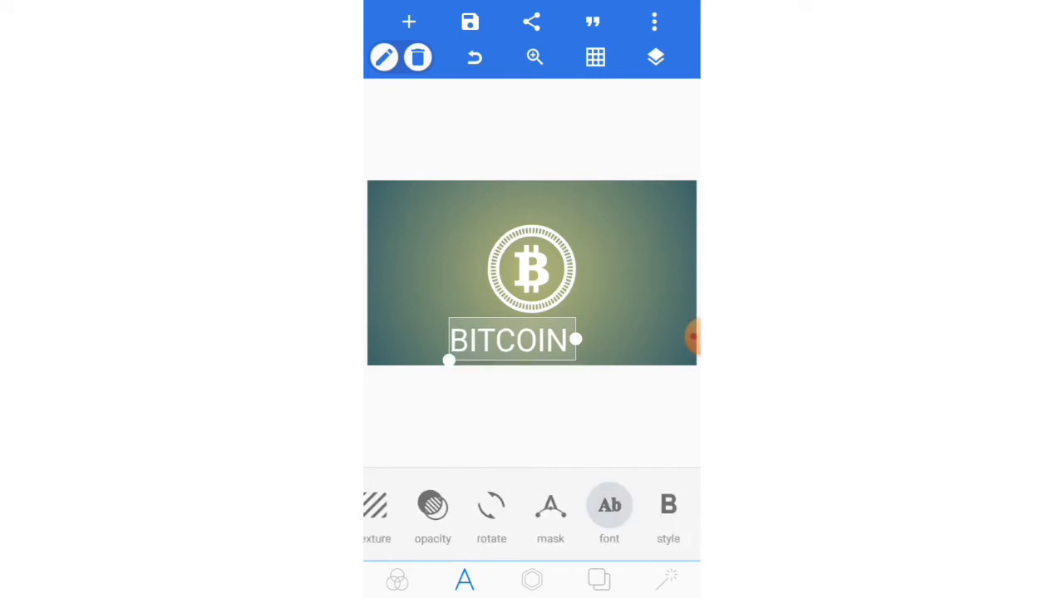
# Align the BITCOIN text to sit beneath the coin via relative position, in a bolder font
pyautogui.click(609, 506)
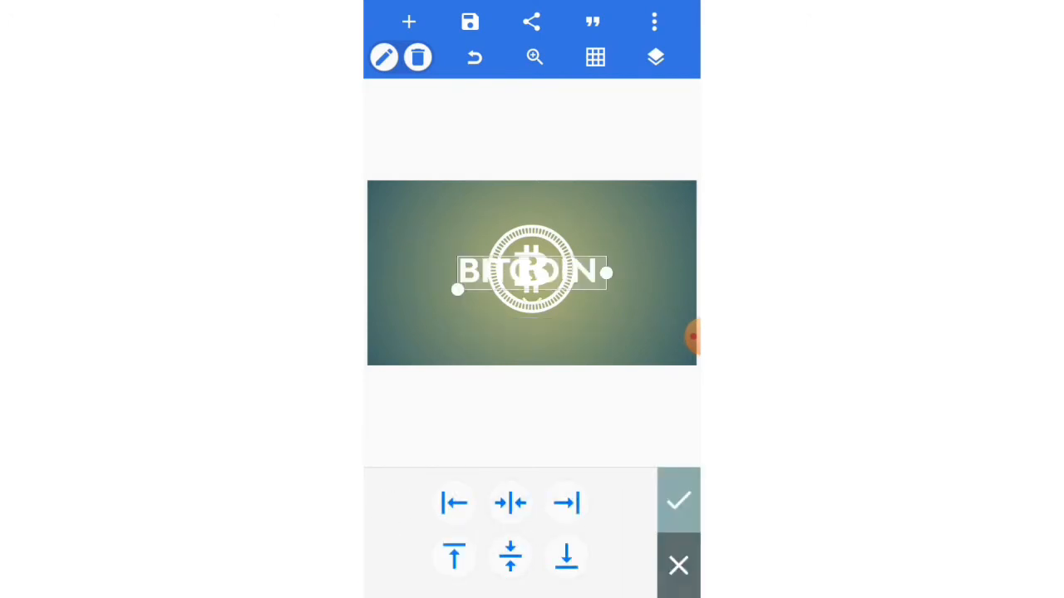
pyautogui.click(566, 556)
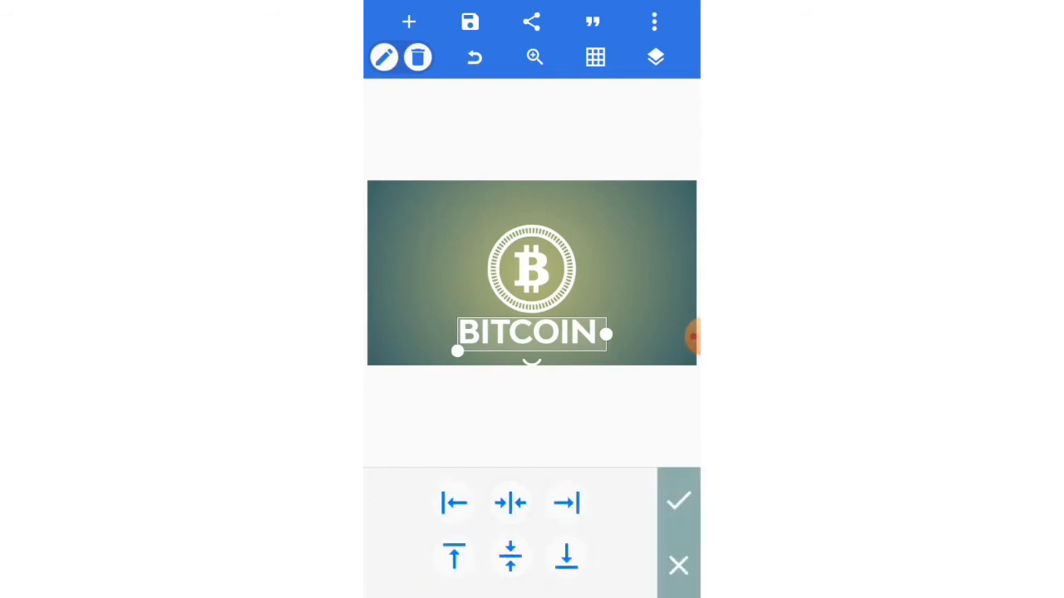
pyautogui.click(678, 501)
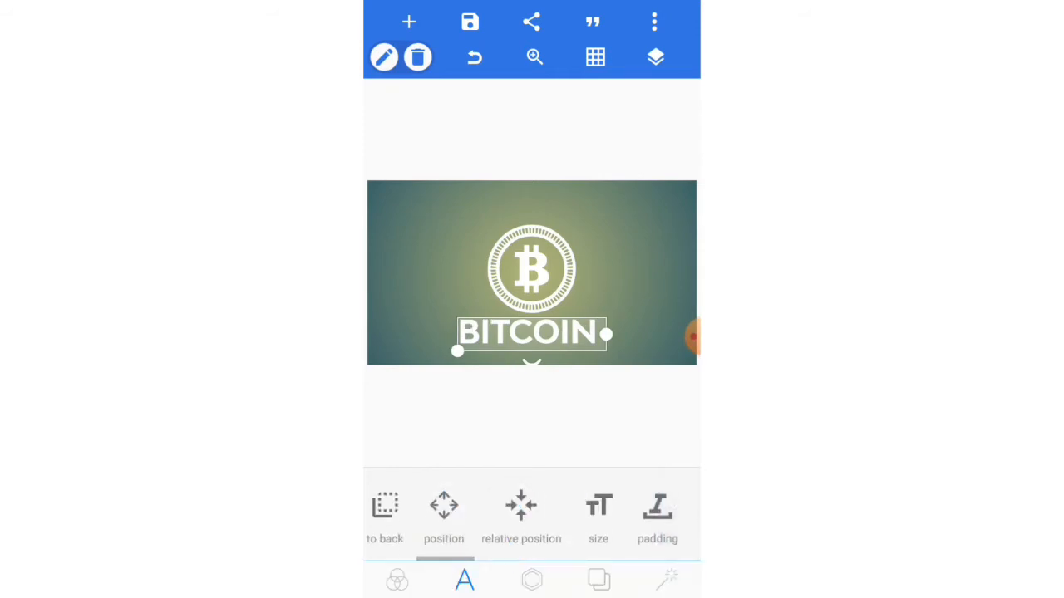
pyautogui.click(443, 511)
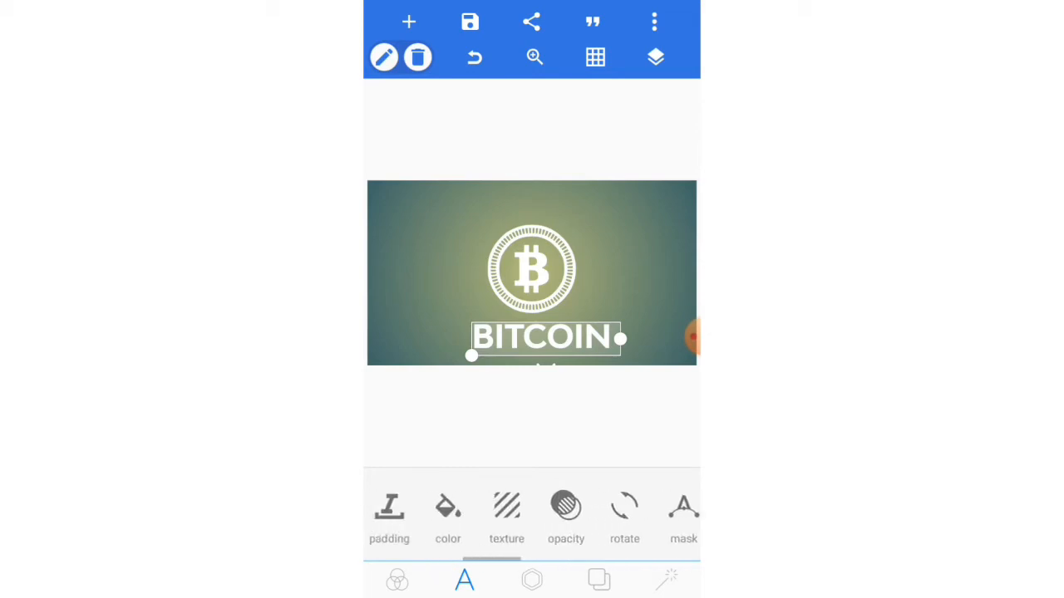
# Texture the BITCOIN text with the plain yellow area cropped from the yellow abstract gallery image
pyautogui.click(506, 511)
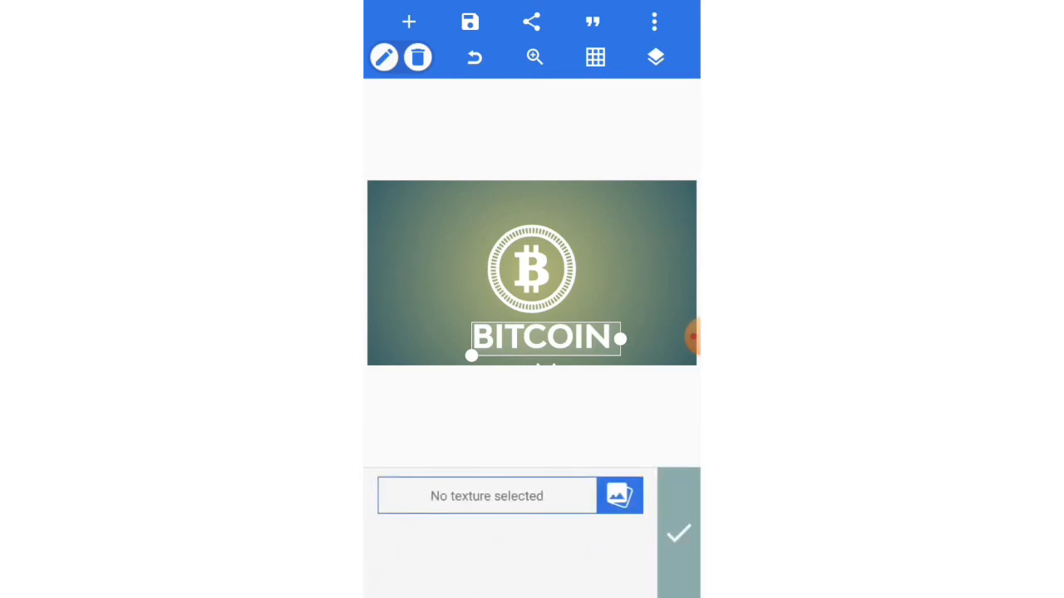
pyautogui.click(620, 495)
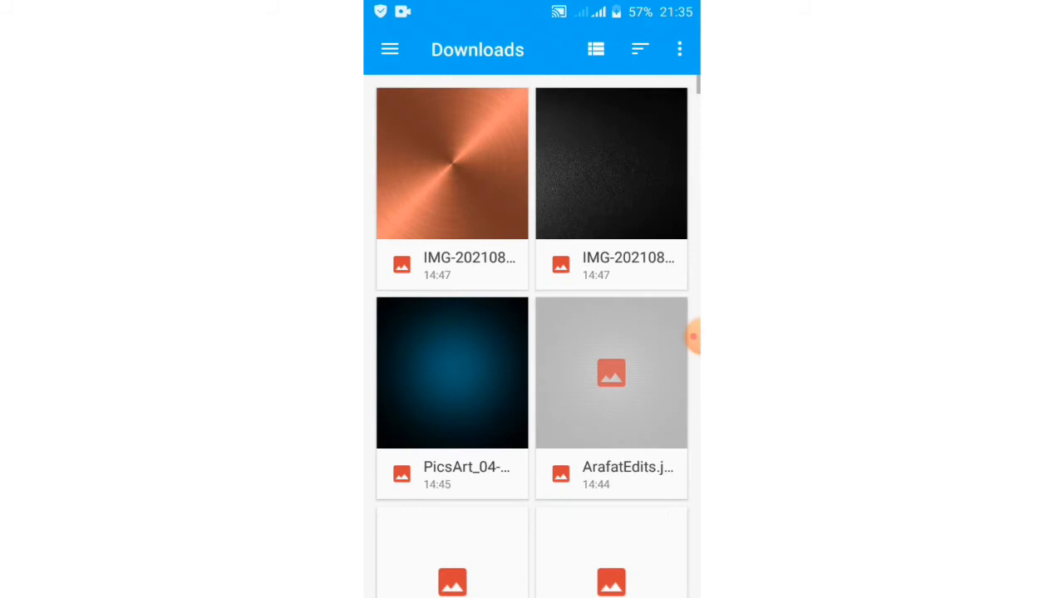
pyautogui.click(389, 49)
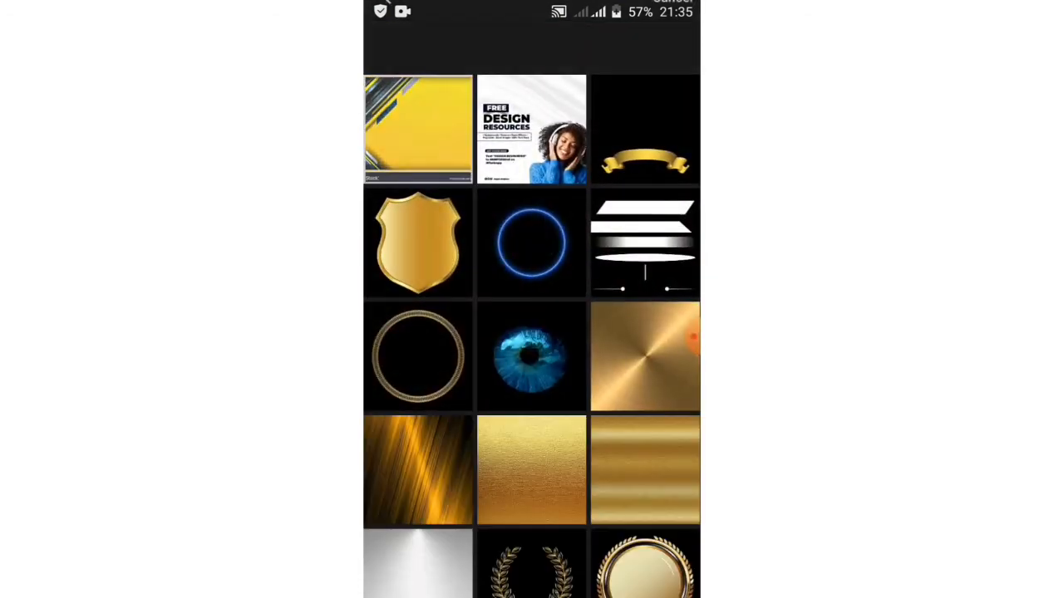
pyautogui.click(418, 130)
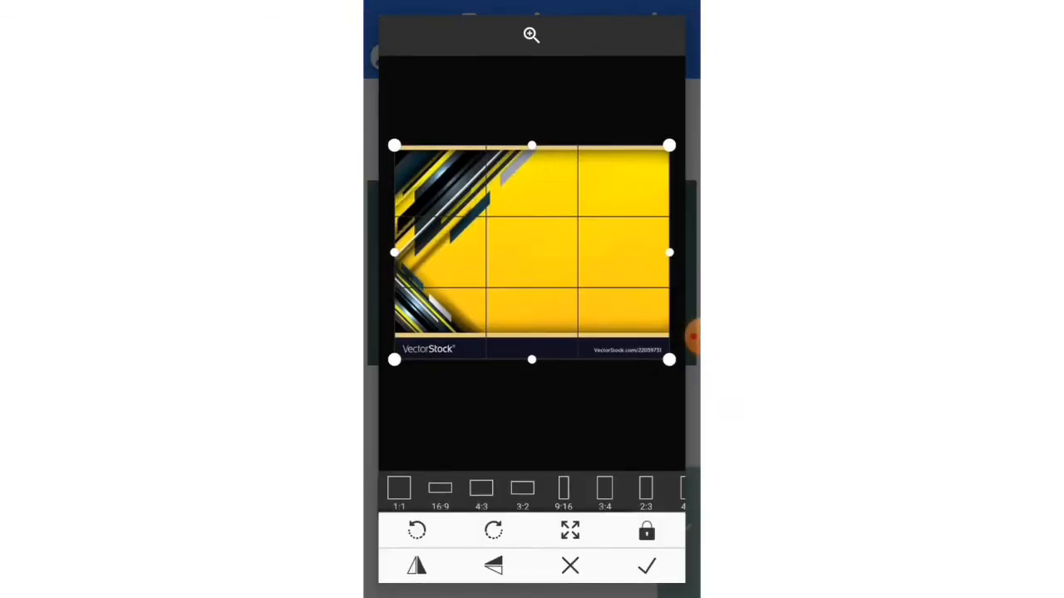
pyautogui.moveTo(395, 253); pyautogui.dragTo(544, 253)
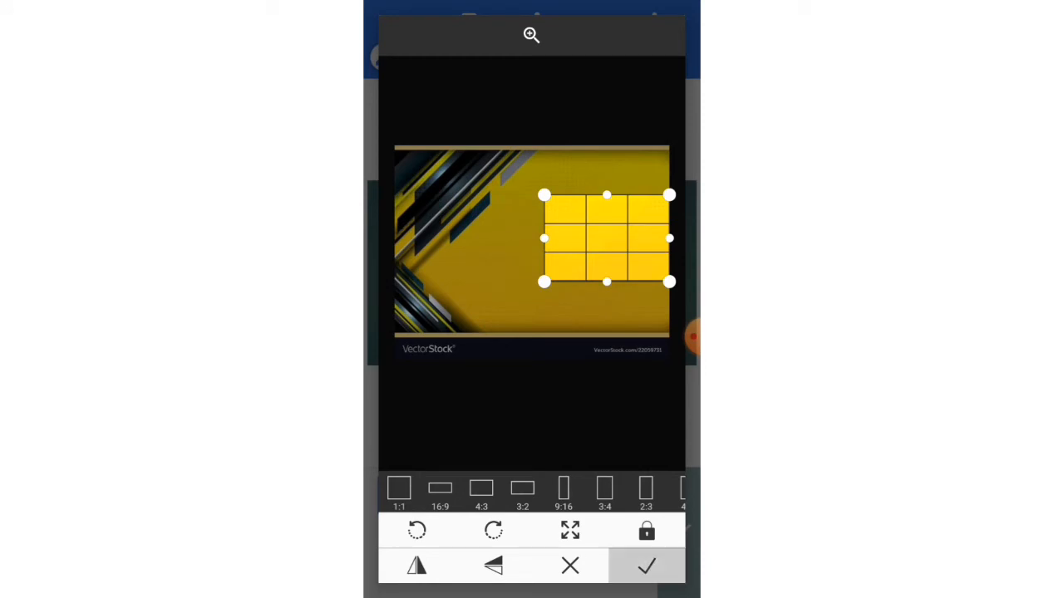
pyautogui.click(647, 566)
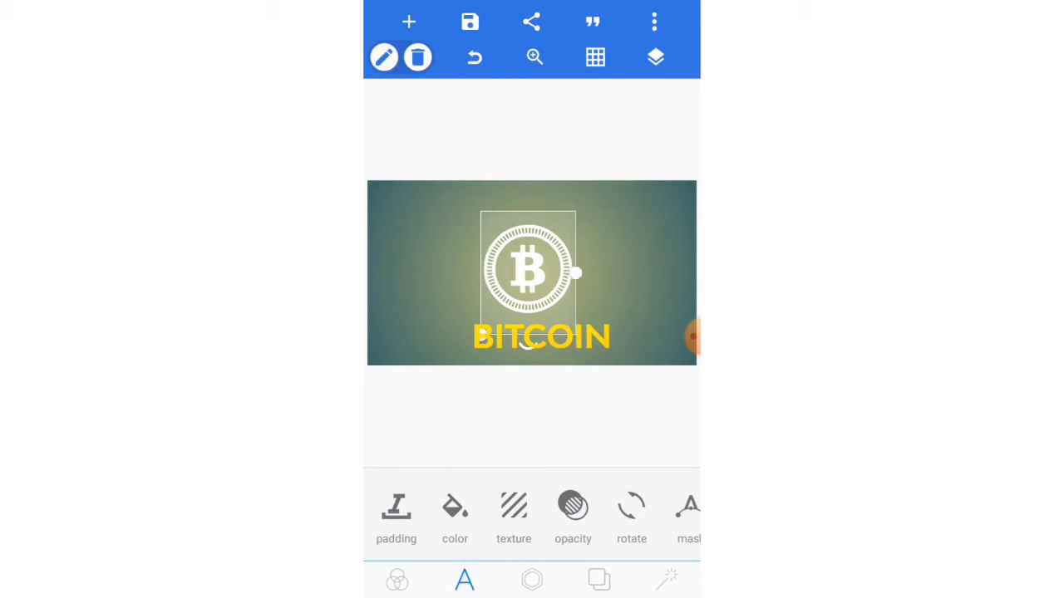
# Texture the coin with the top-right yellow patch cropped from the same abstract image
pyautogui.click(513, 511)
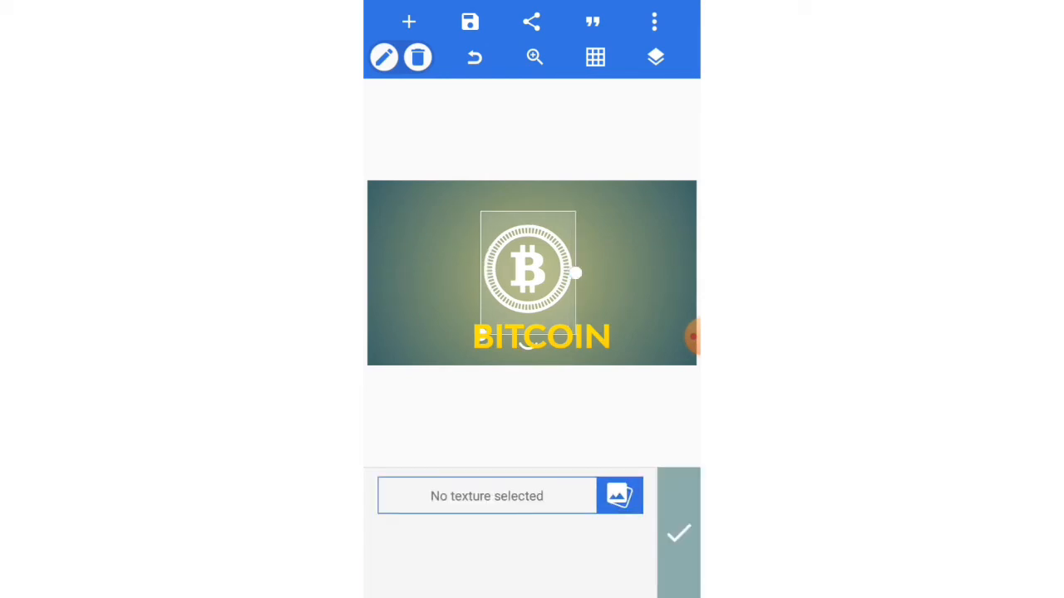
pyautogui.click(620, 495)
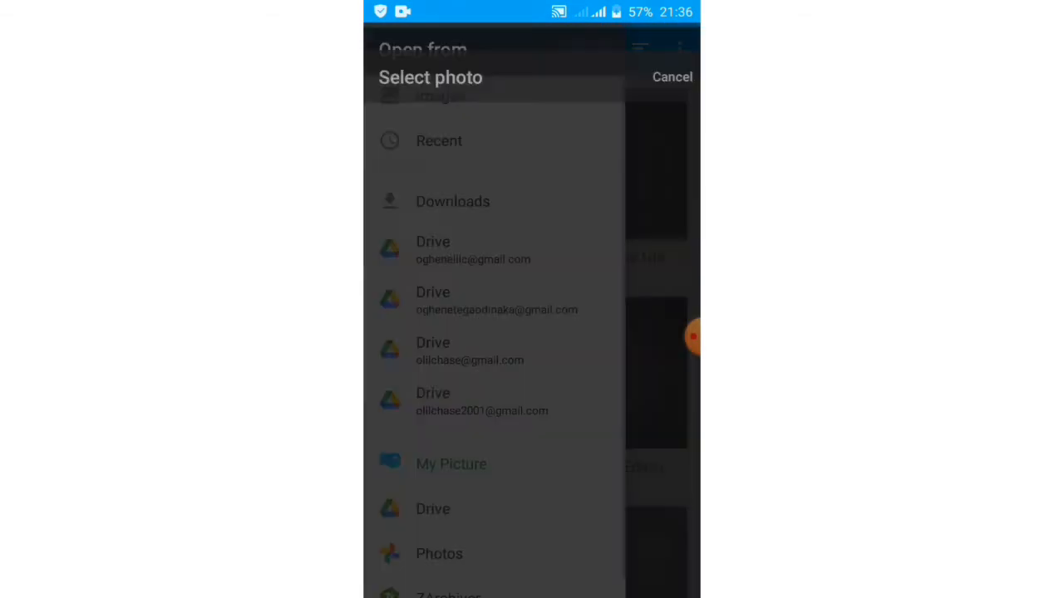
pyautogui.click(450, 464)
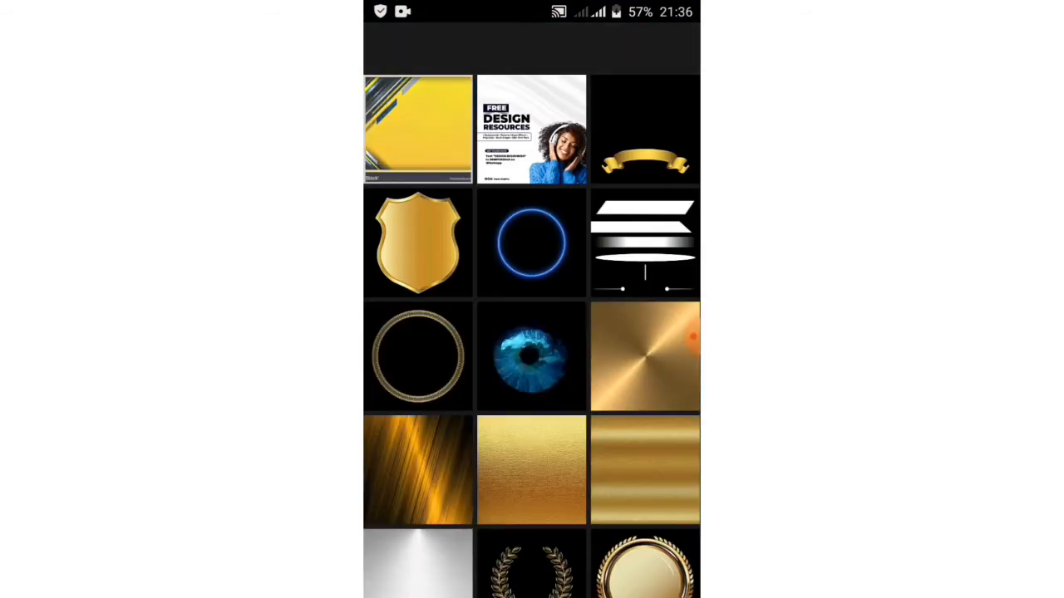
pyautogui.click(418, 130)
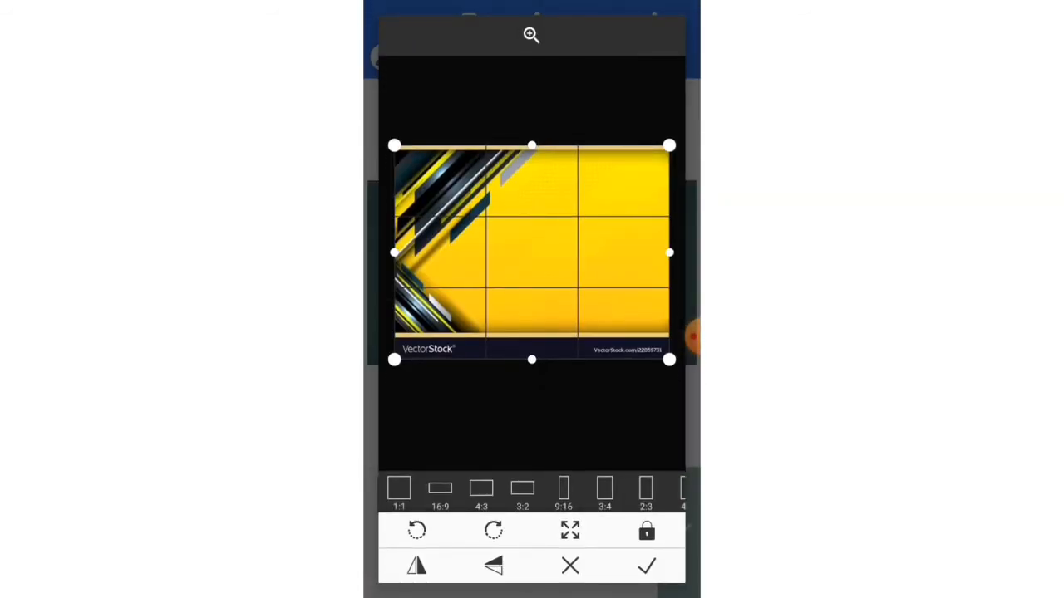
pyautogui.moveTo(395, 252); pyautogui.dragTo(522, 253)
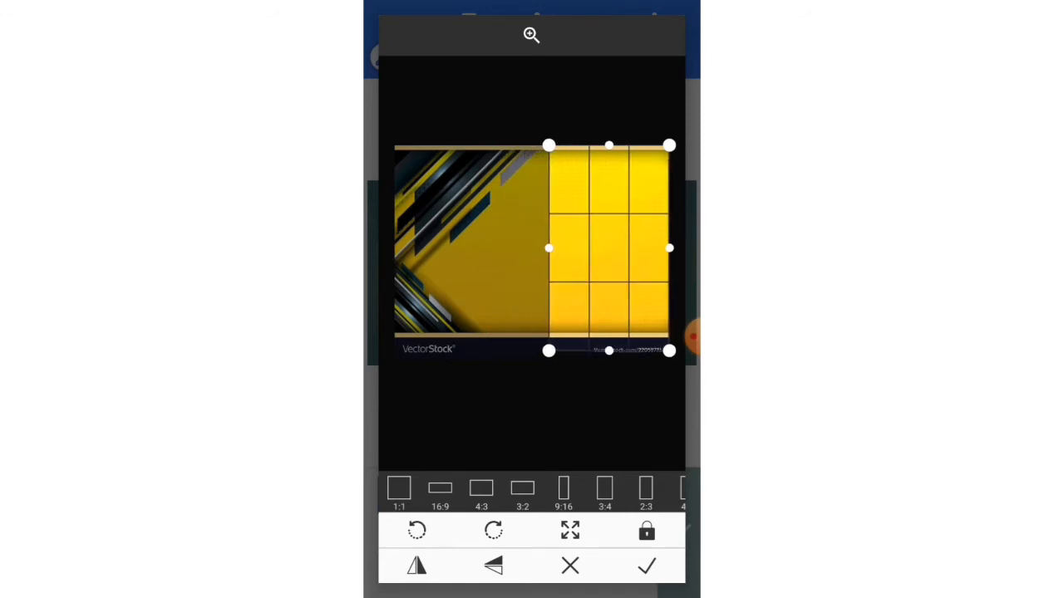
pyautogui.moveTo(609, 350); pyautogui.dragTo(608, 251)
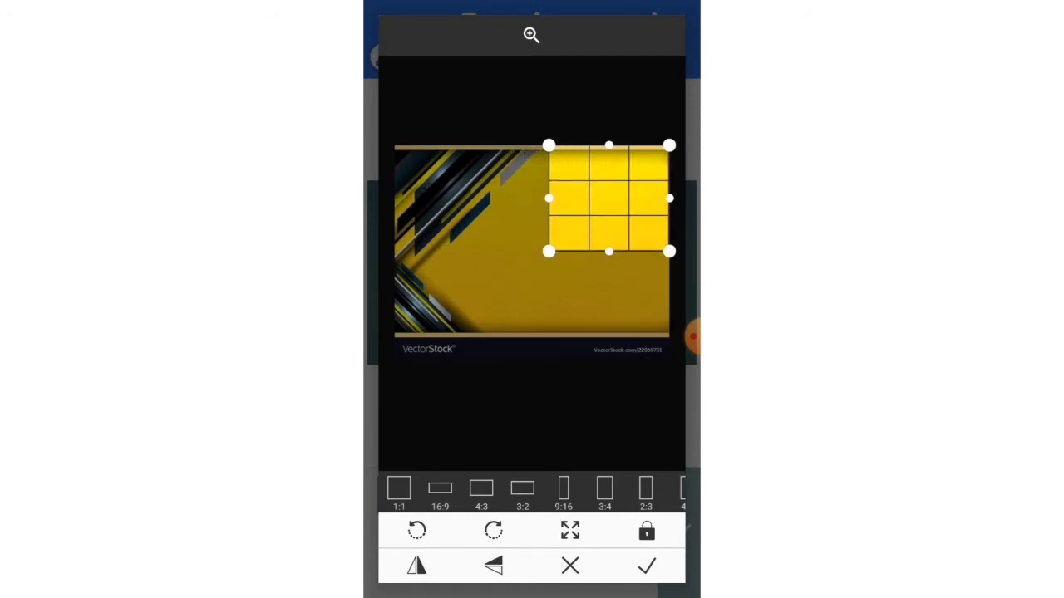
pyautogui.click(647, 566)
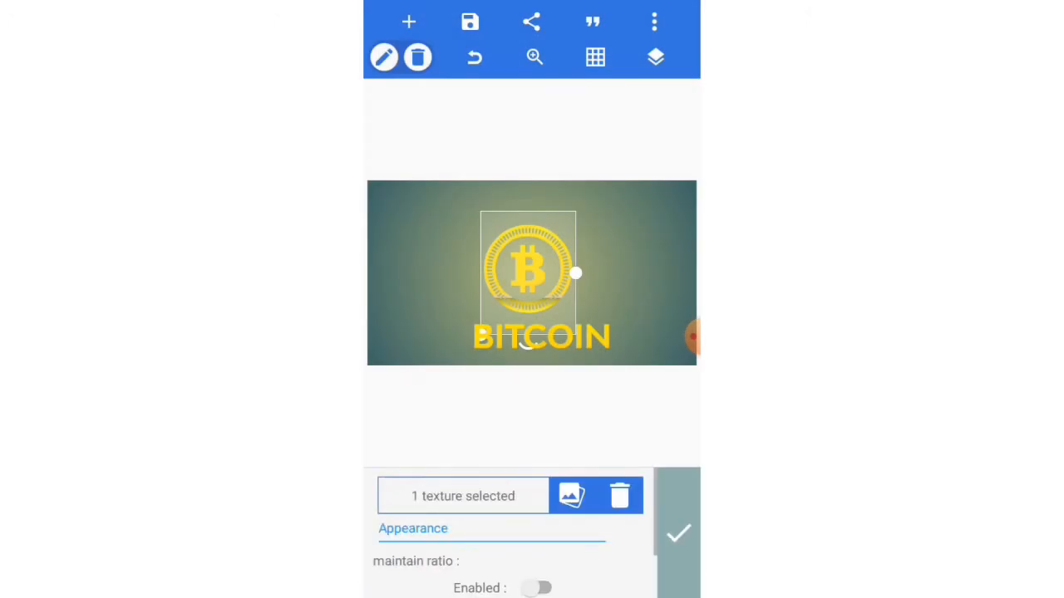
# Squeeze the coin's width and stretch it back to a round shape
pyautogui.moveTo(578, 273); pyautogui.dragTo(565, 273)
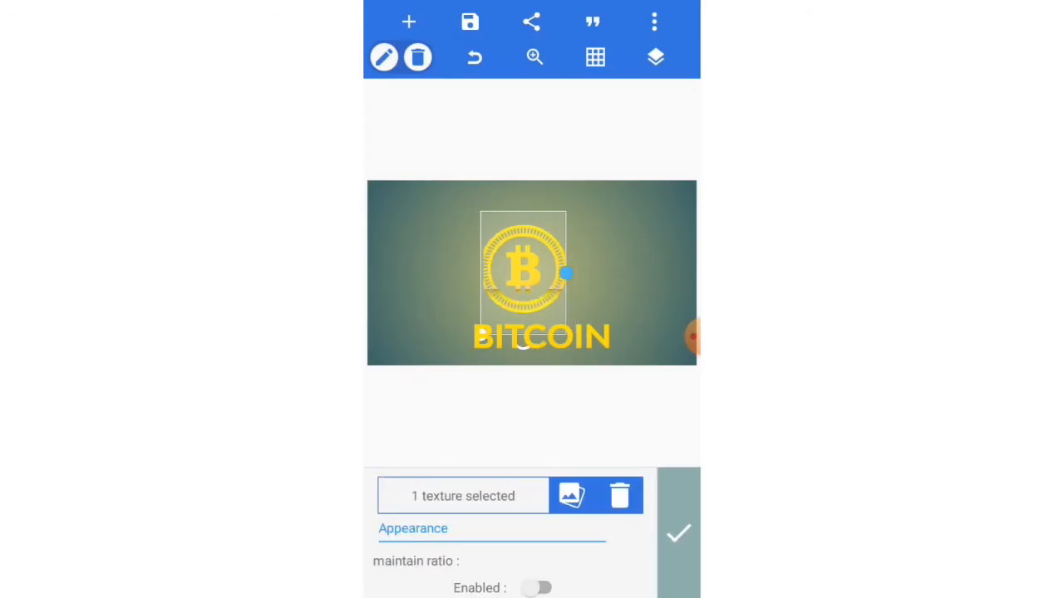
pyautogui.moveTo(567, 272); pyautogui.dragTo(584, 272)
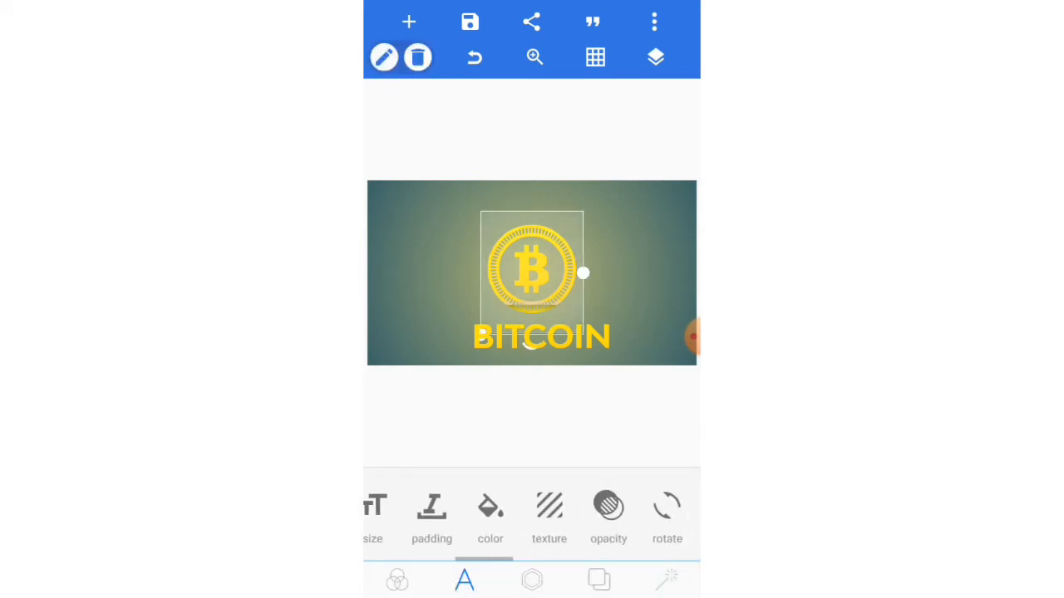
# Retexture the coin with a small bright yellow patch cropped from the right of the abstract image
pyautogui.click(549, 515)
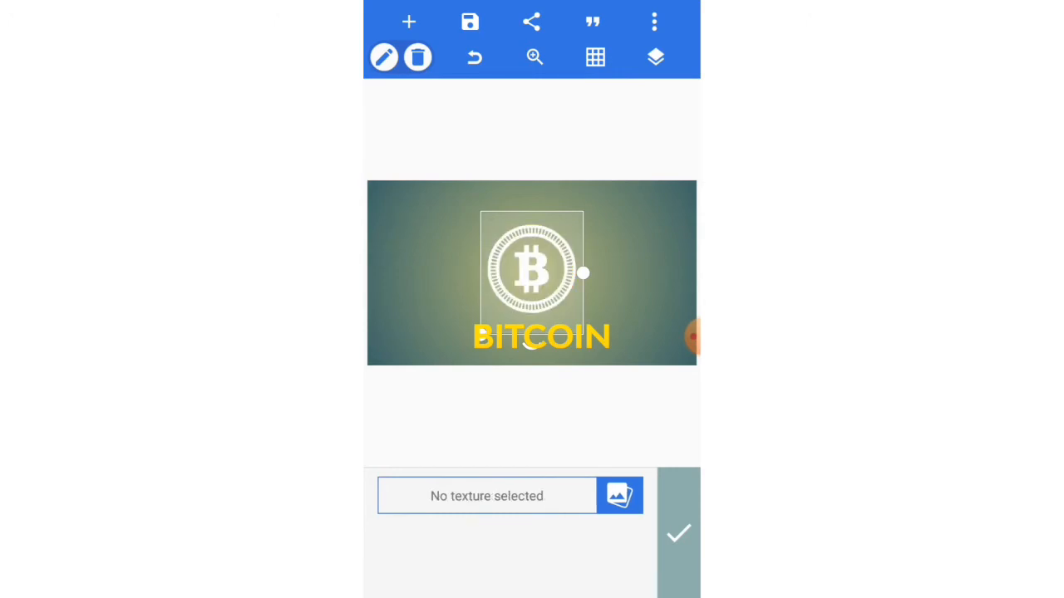
pyautogui.click(620, 495)
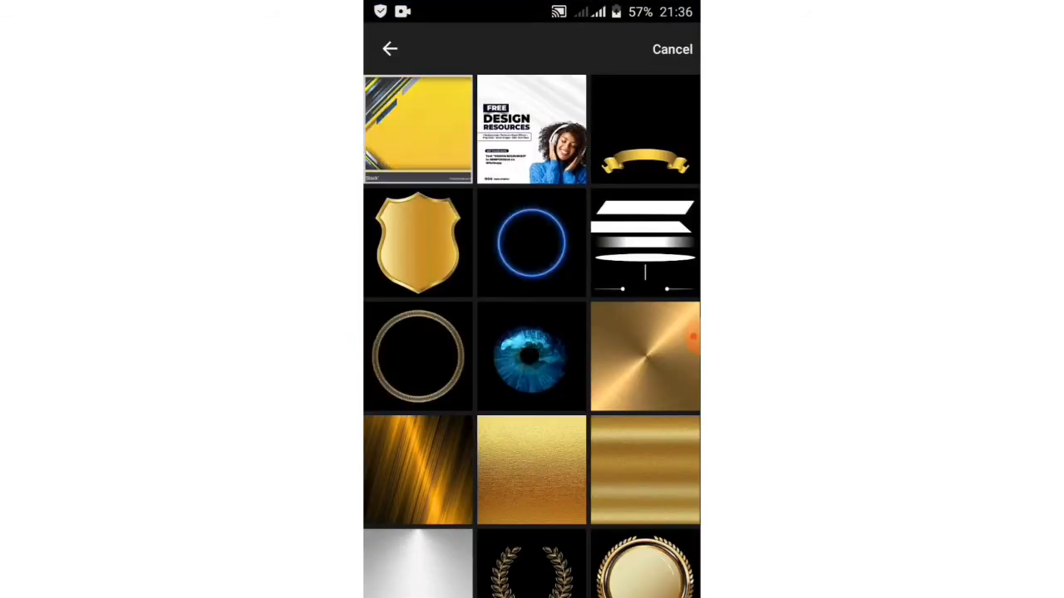
pyautogui.click(418, 129)
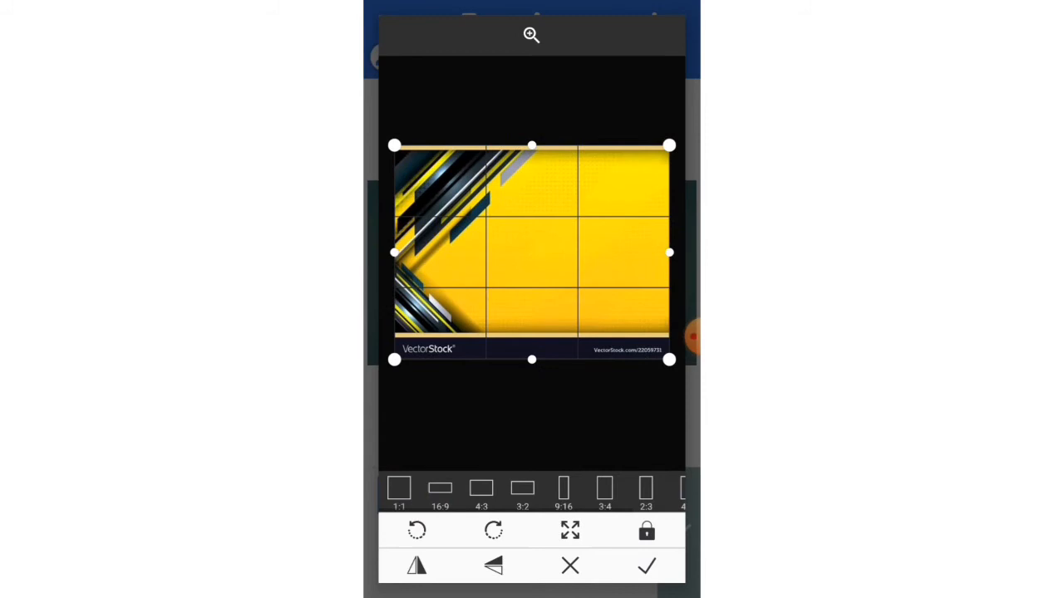
pyautogui.moveTo(395, 252); pyautogui.dragTo(573, 252)
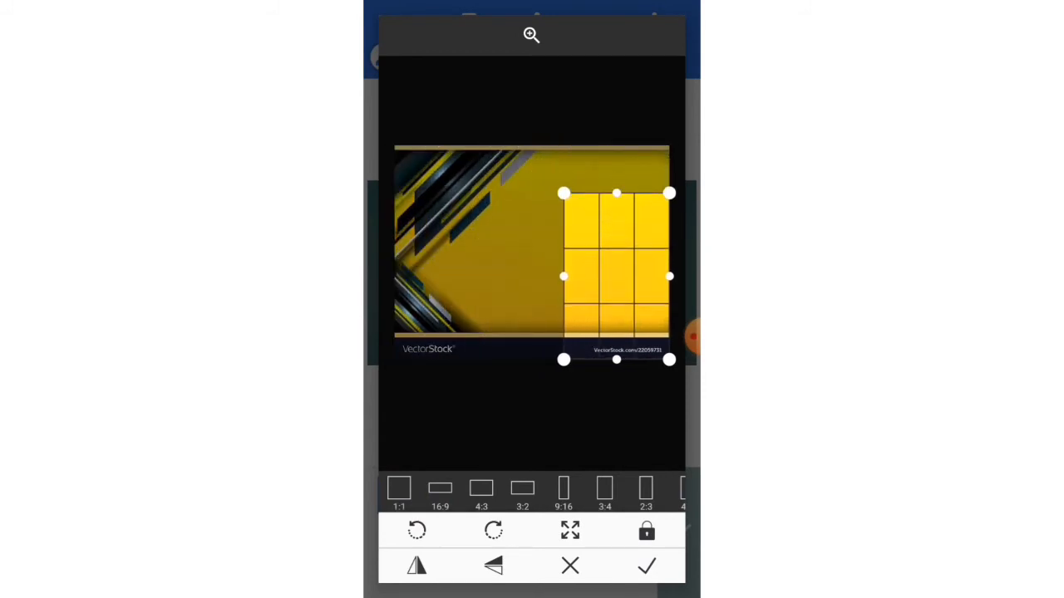
pyautogui.moveTo(616, 359); pyautogui.dragTo(616, 257)
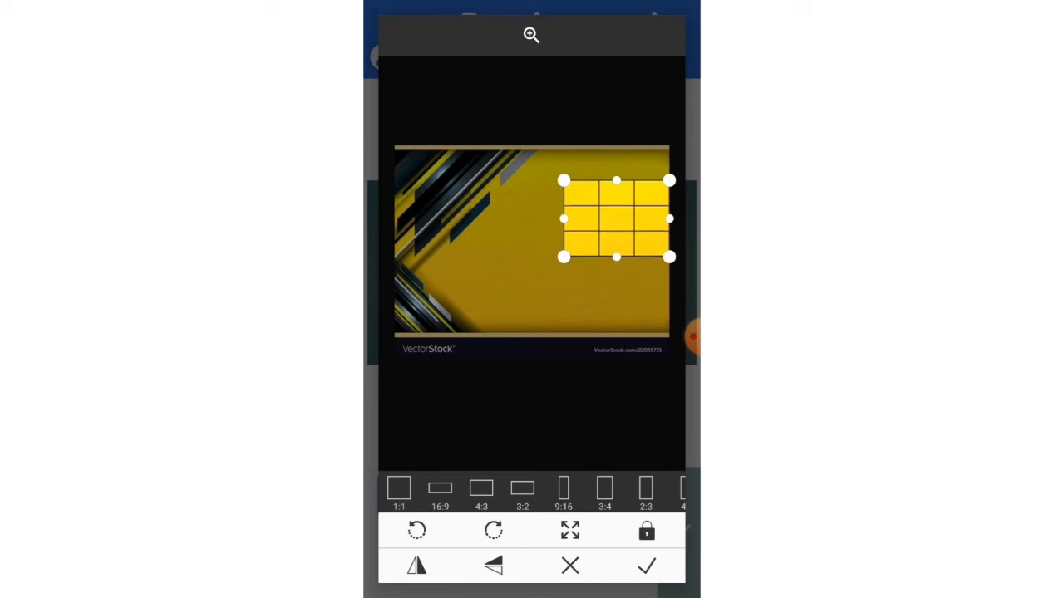
pyautogui.click(646, 566)
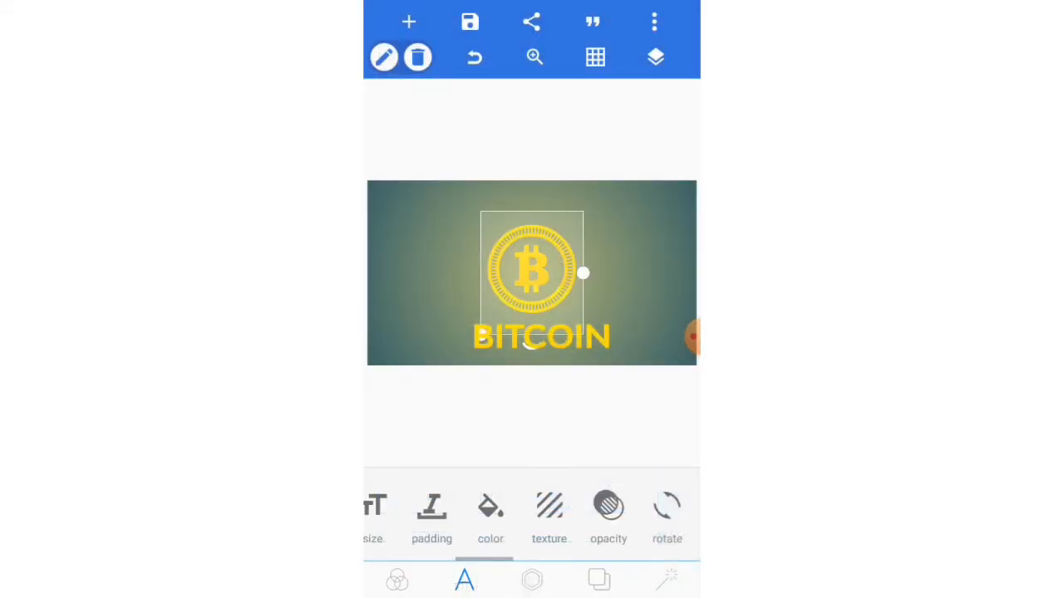
# Emboss the coin with Intensity 70, Ambient light 73 and Bevel 10
pyautogui.hscroll(-3)
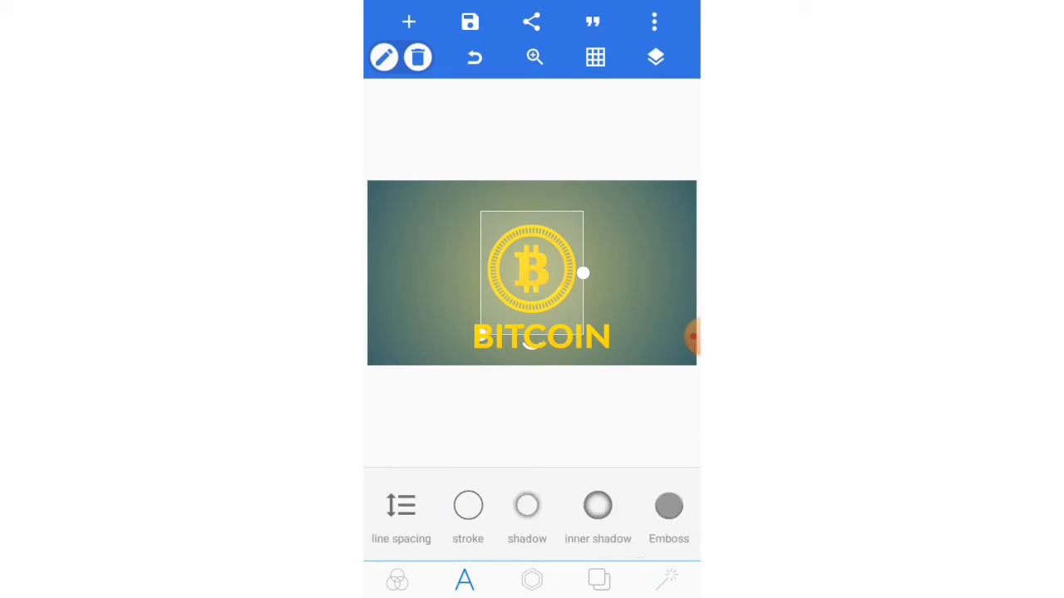
pyautogui.click(668, 506)
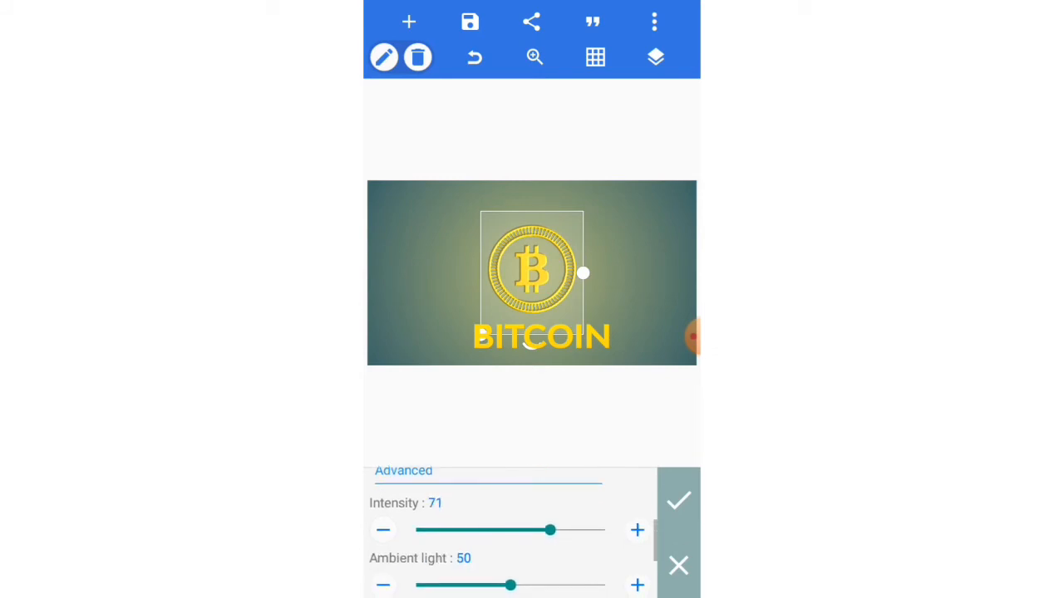
pyautogui.click(383, 530)
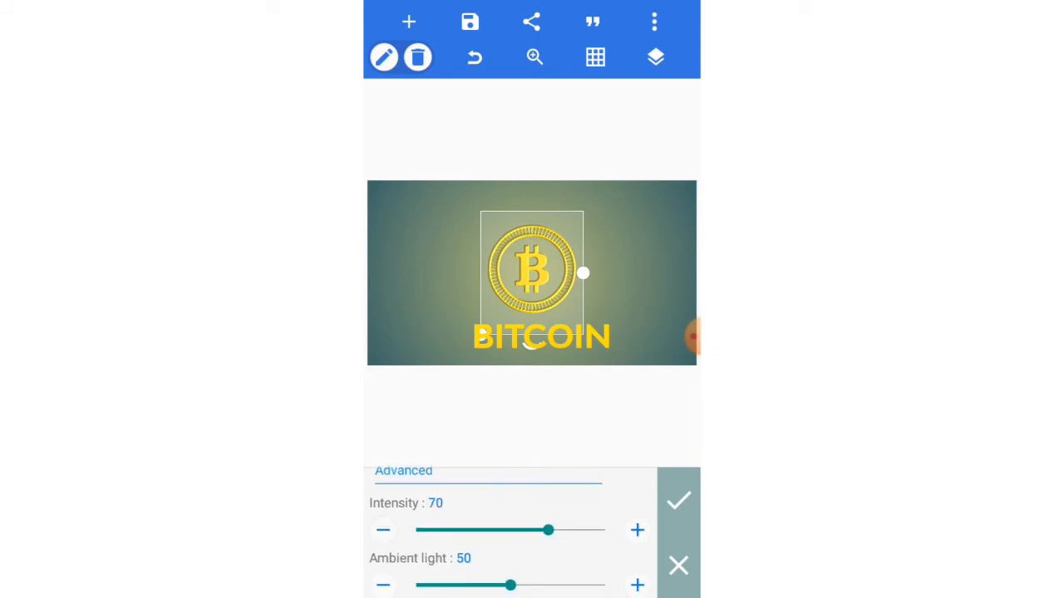
pyautogui.moveTo(510, 585); pyautogui.dragTo(555, 585)
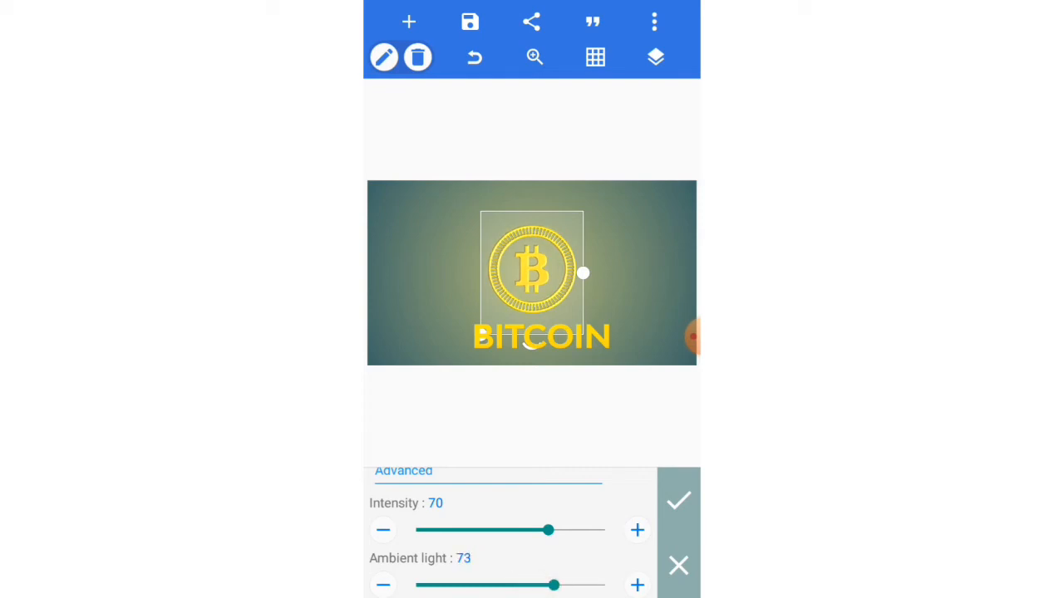
pyautogui.click(384, 584)
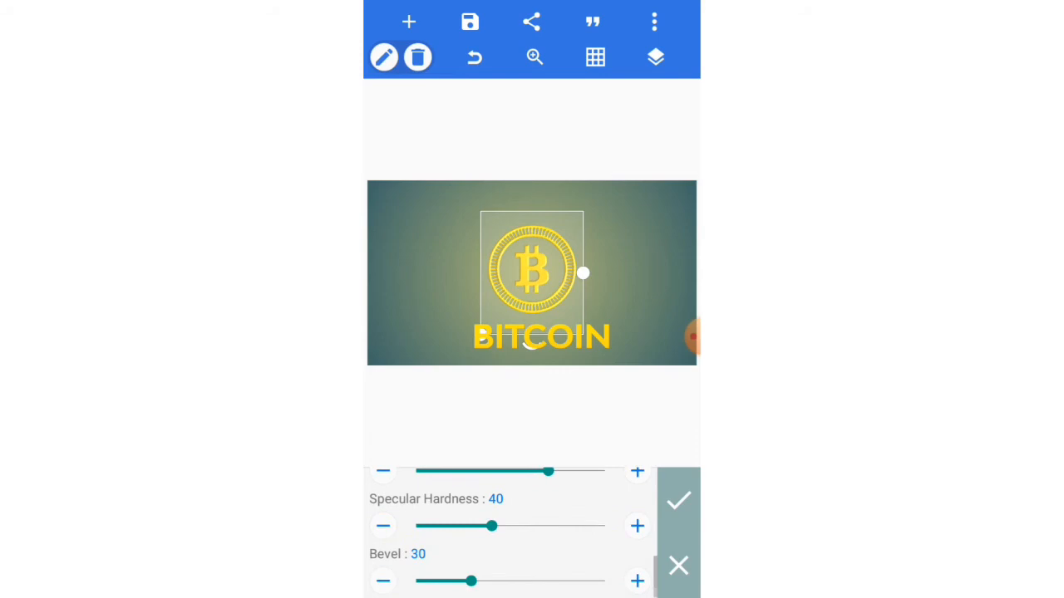
pyautogui.moveTo(472, 581); pyautogui.dragTo(429, 581)
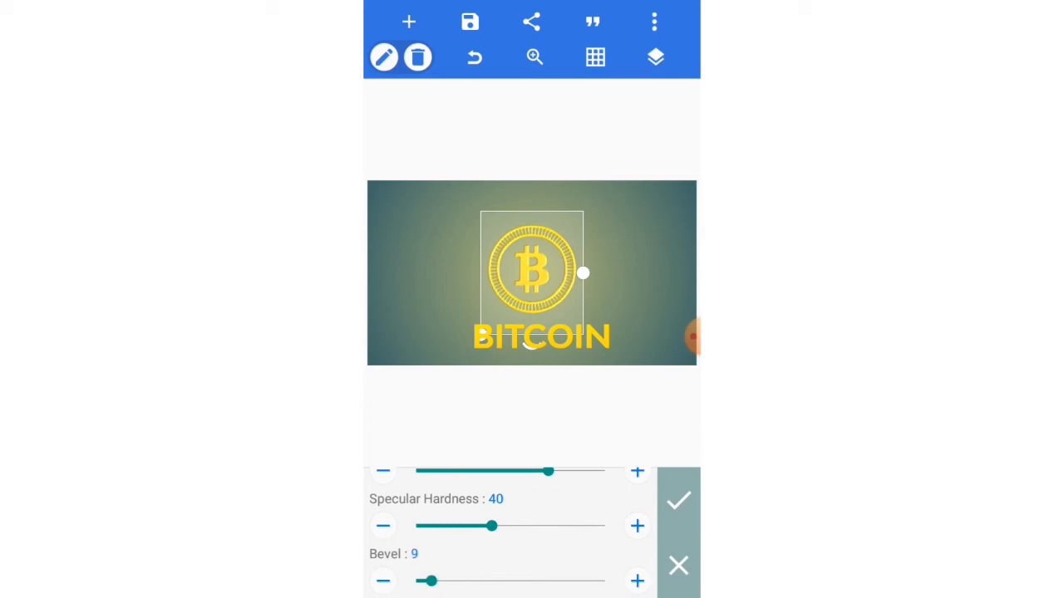
pyautogui.click(638, 581)
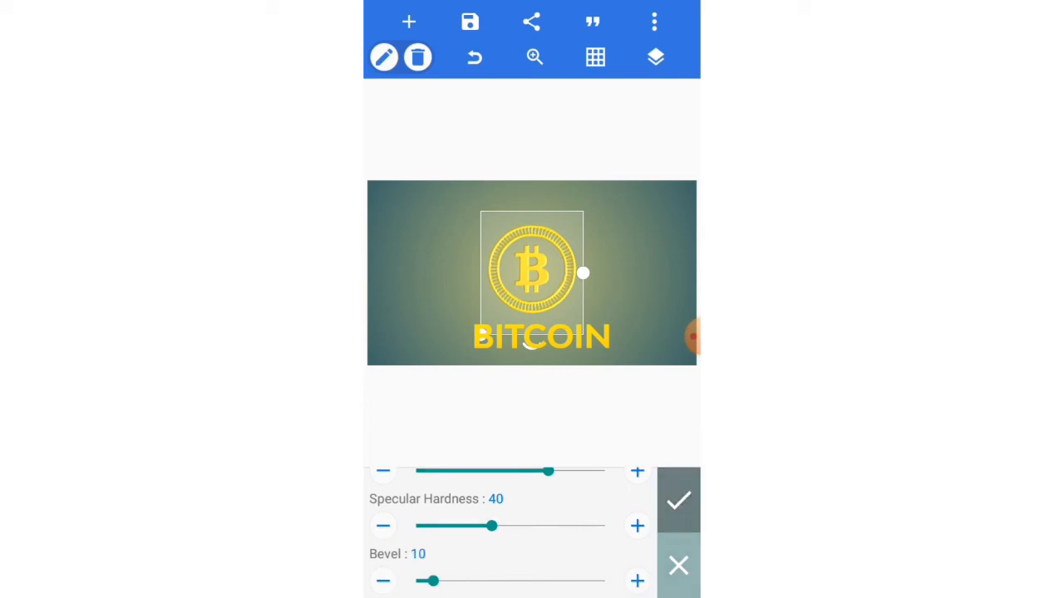
pyautogui.click(678, 500)
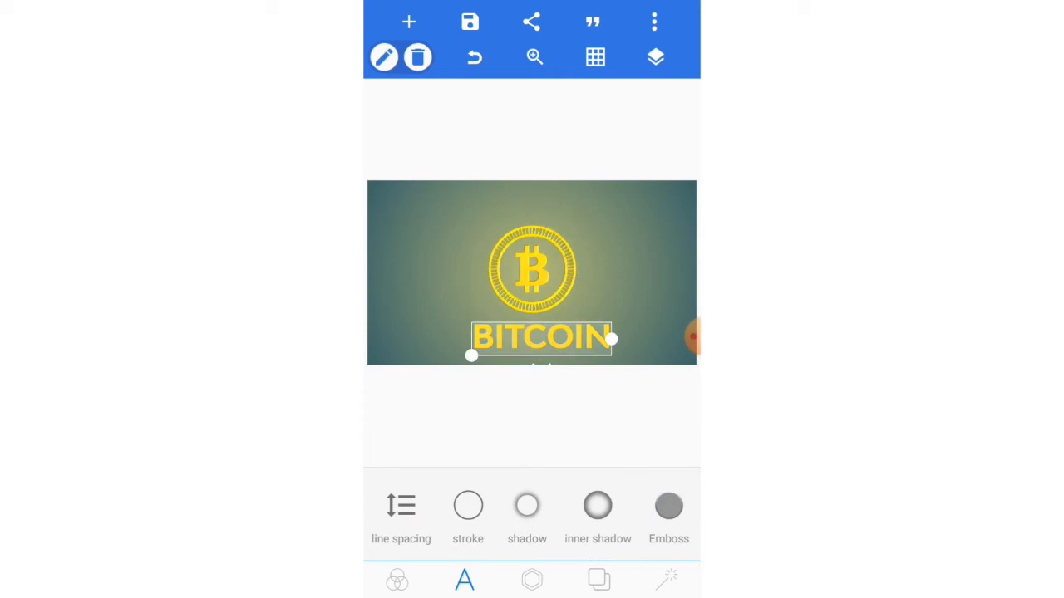
# Emboss the BITCOIN text with a 6° light angle and Bevel 10 to match the coin
pyautogui.click(668, 506)
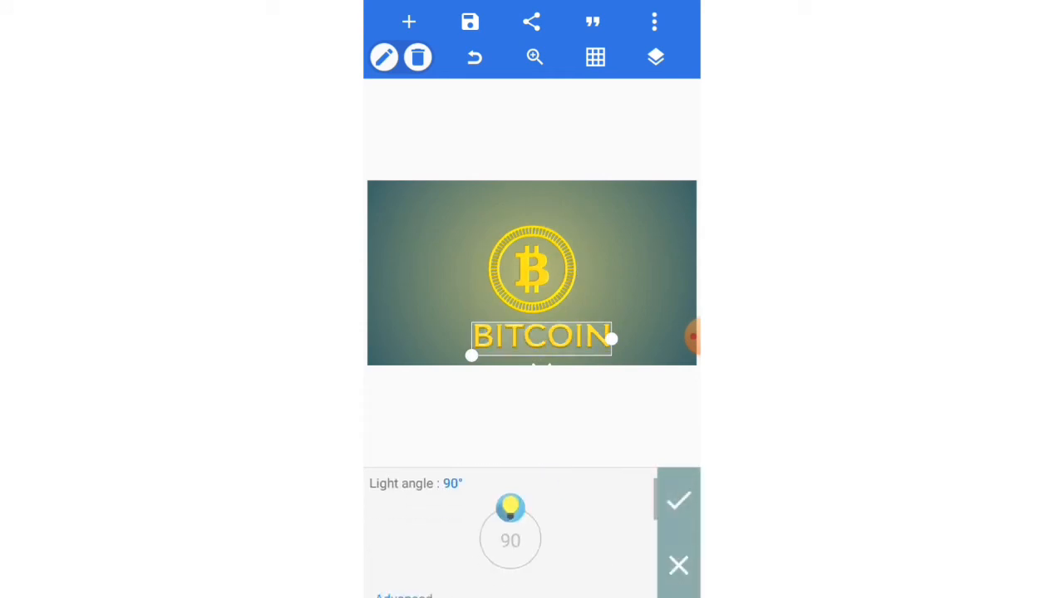
pyautogui.moveTo(511, 508); pyautogui.dragTo(541, 536)
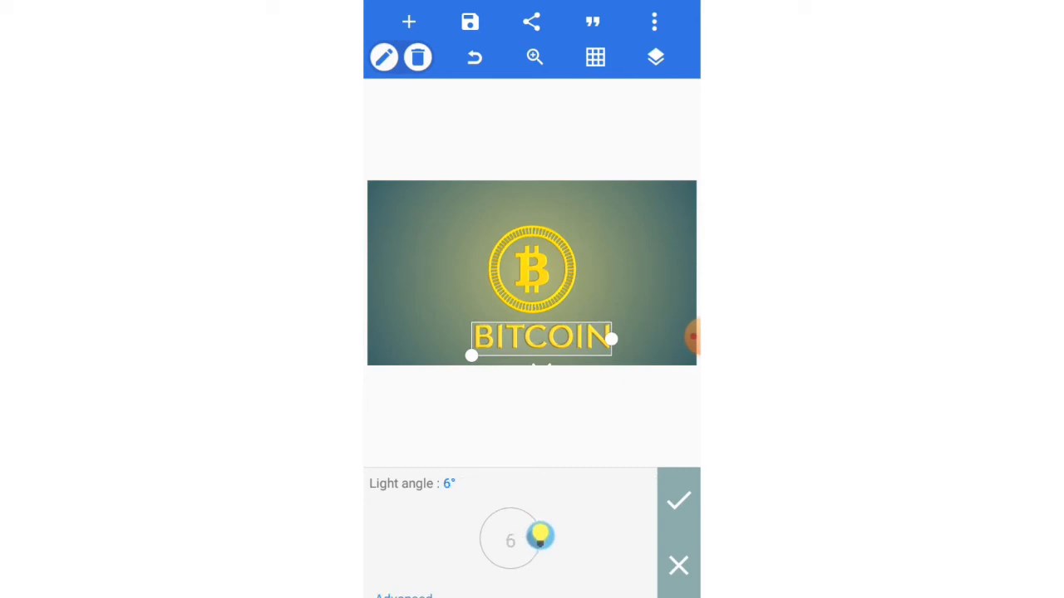
pyautogui.moveTo(541, 536); pyautogui.dragTo(538, 528)
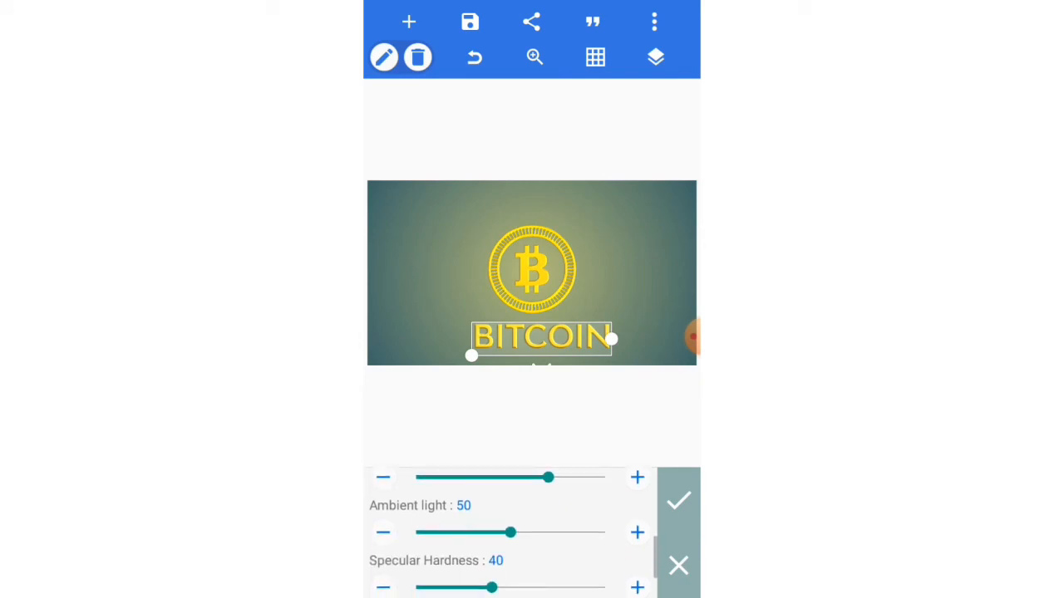
pyautogui.moveTo(510, 532); pyautogui.dragTo(540, 532)
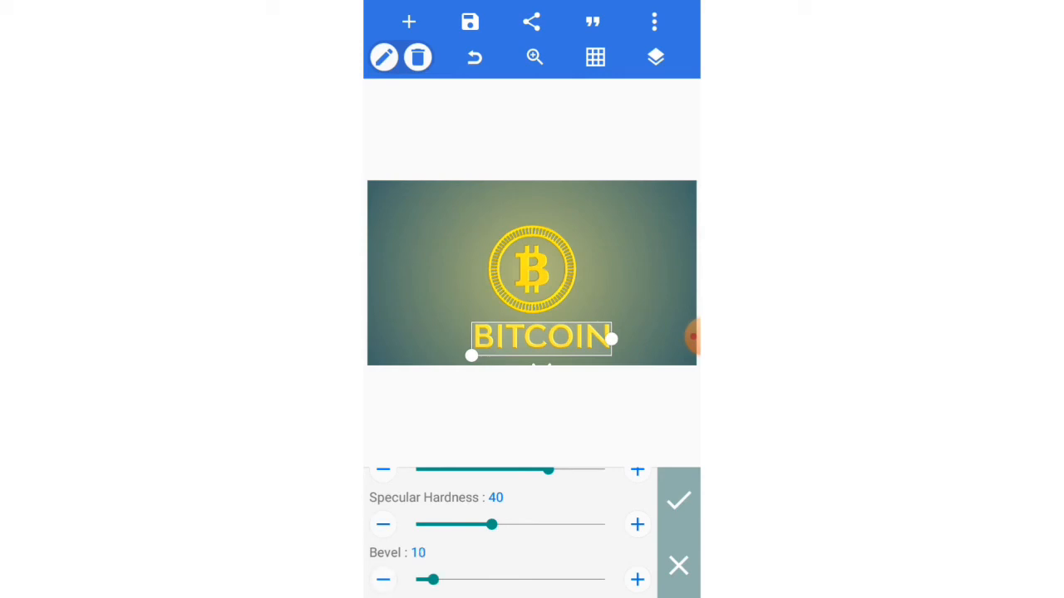
pyautogui.click(678, 500)
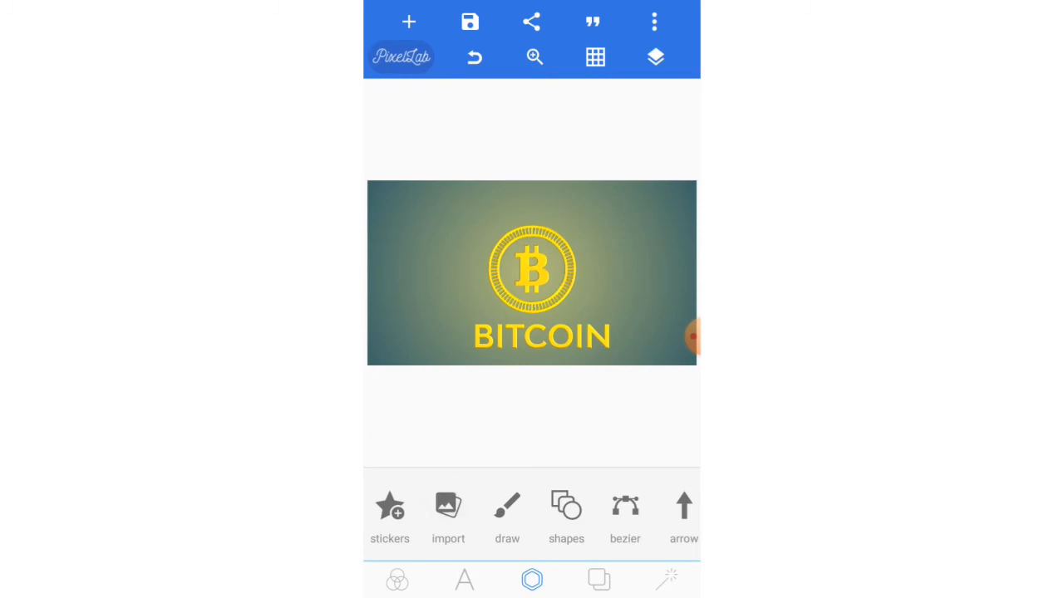
# Import the dark hexagon-mesh image from Downloads, accept its crop and stretch it to cover the canvas
pyautogui.click(448, 515)
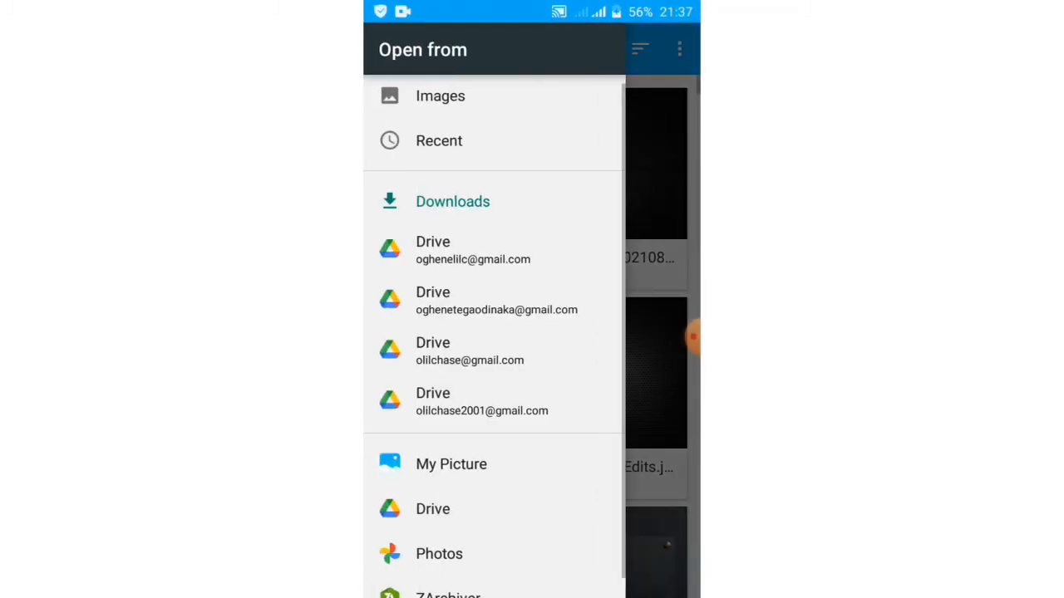
pyautogui.click(452, 202)
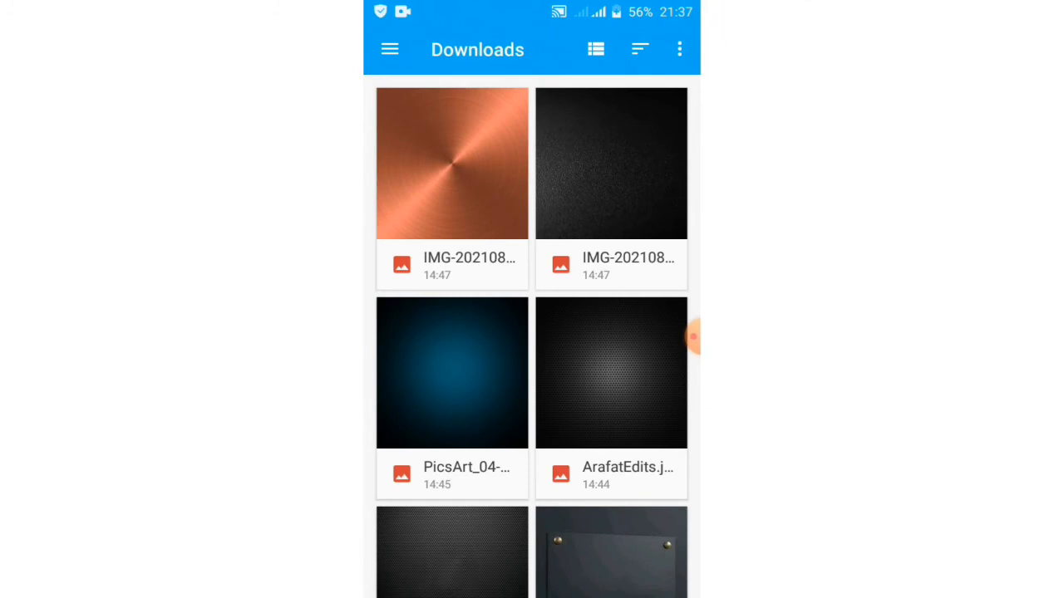
pyautogui.click(610, 373)
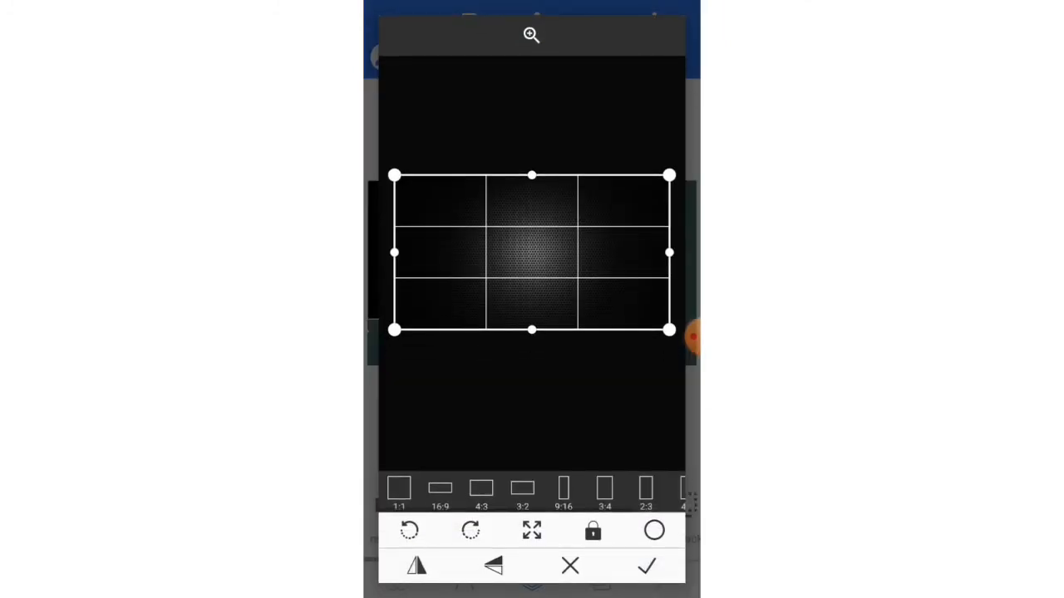
pyautogui.click(647, 566)
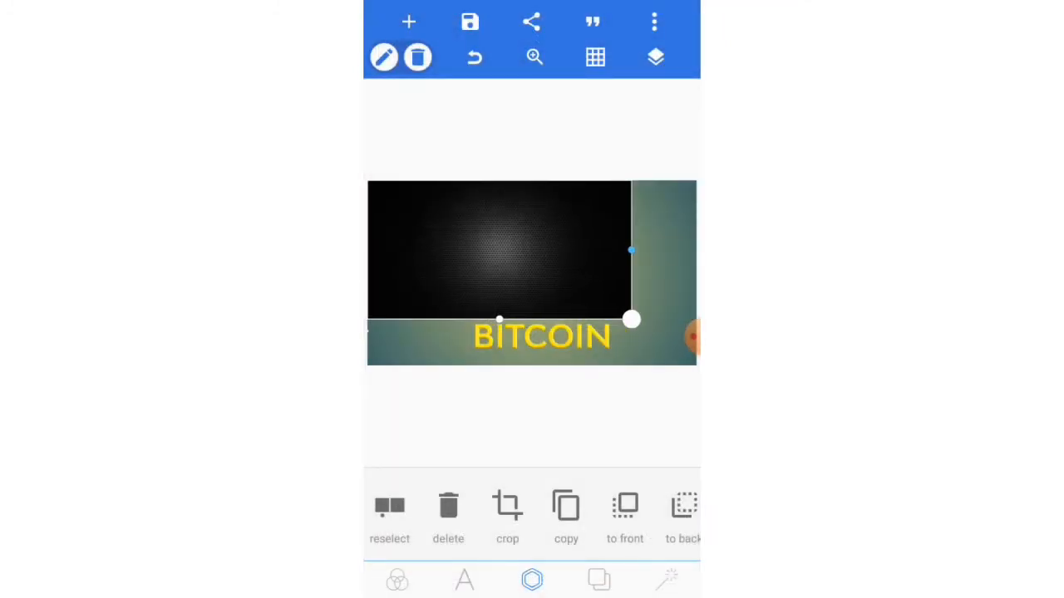
pyautogui.moveTo(631, 320); pyautogui.dragTo(687, 362)
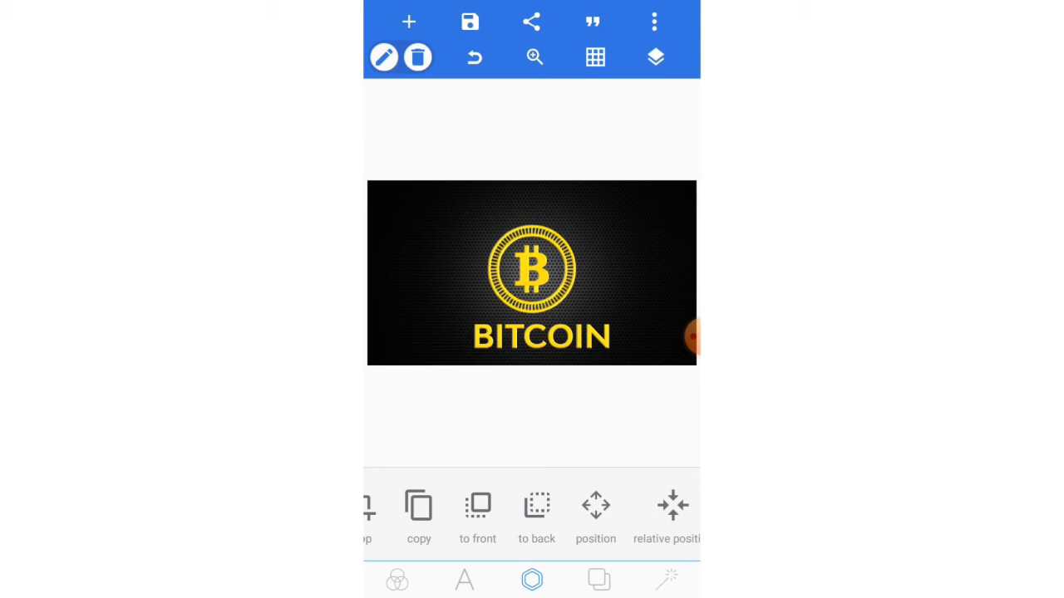
# Save the design as an image in png format at ultra dimensions to the gallery
pyautogui.click(469, 21)
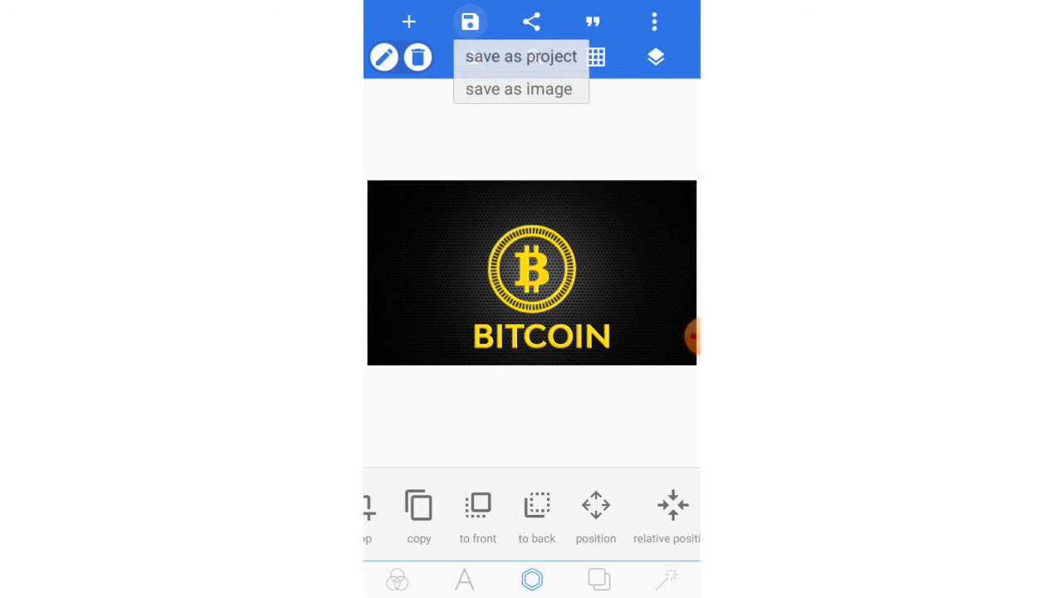
pyautogui.click(518, 89)
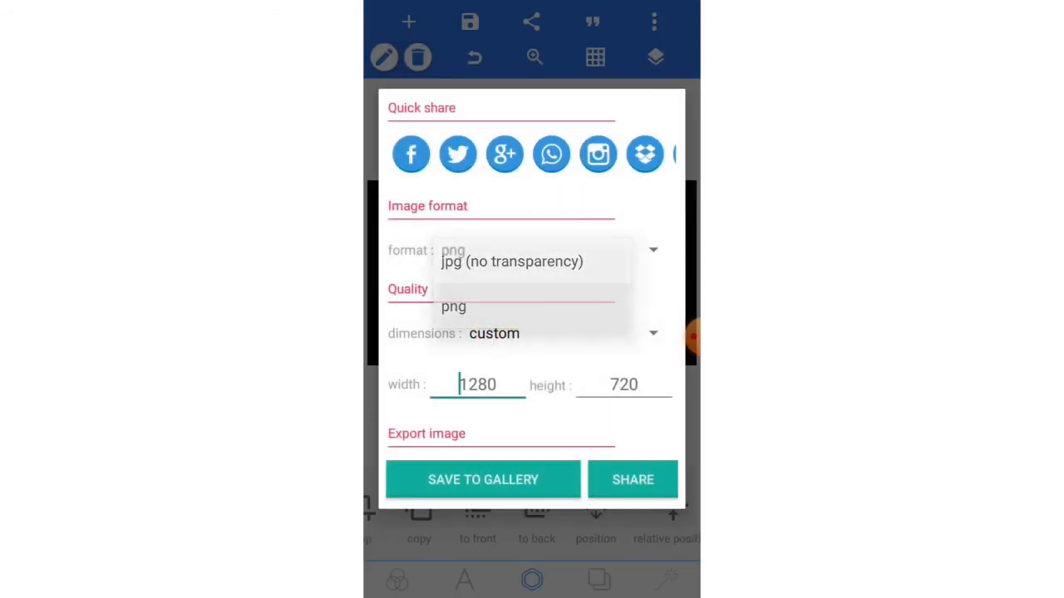
pyautogui.click(532, 290)
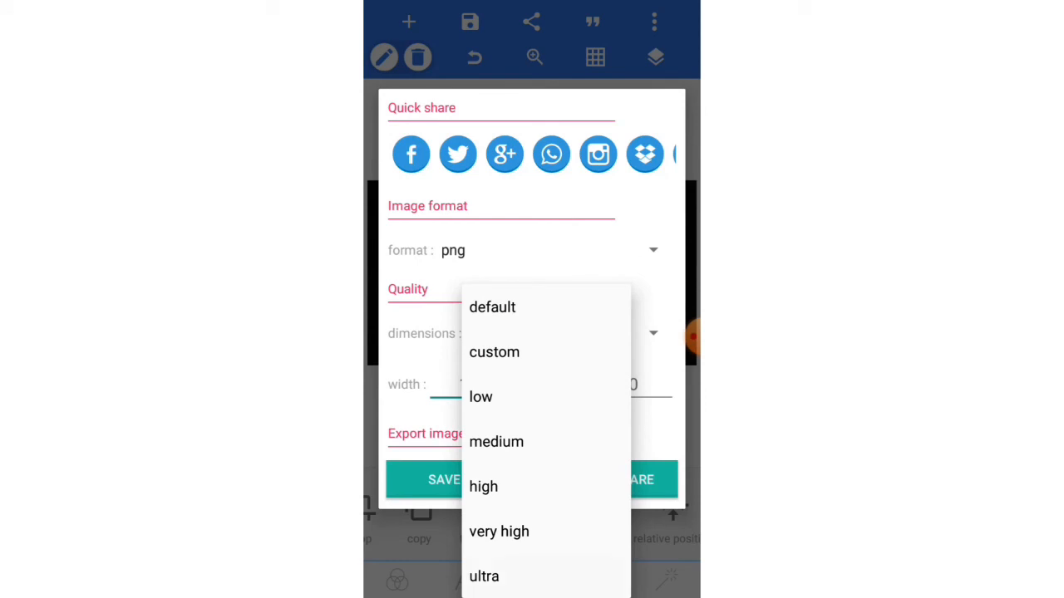
pyautogui.click(484, 576)
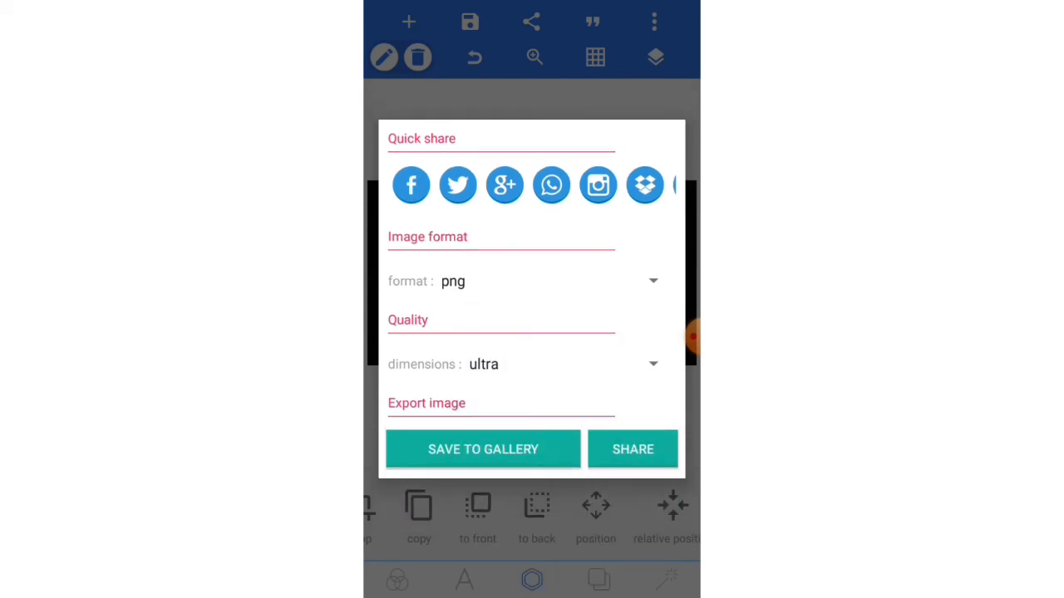
pyautogui.click(482, 449)
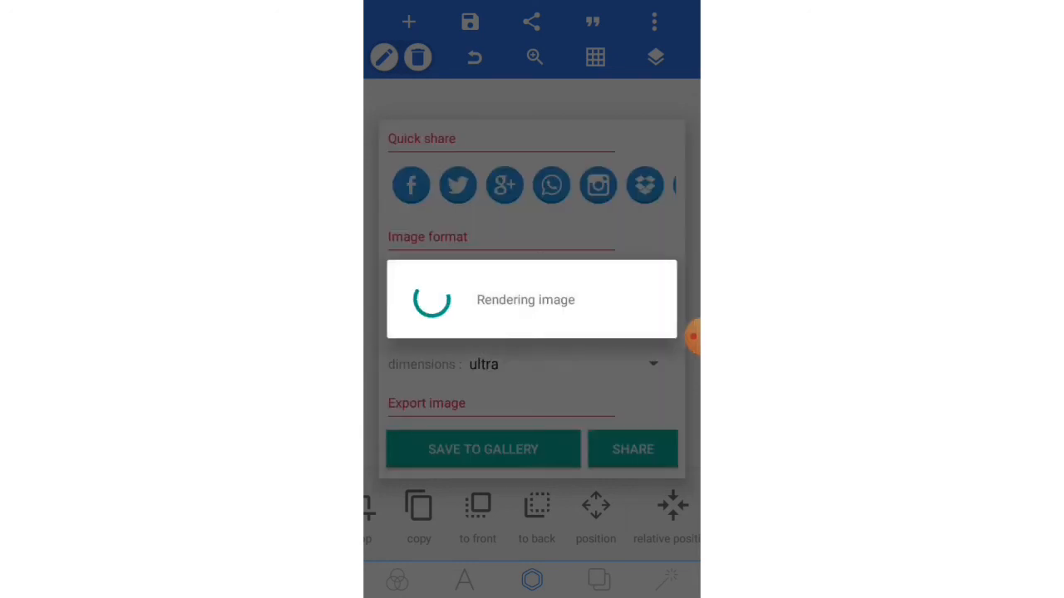